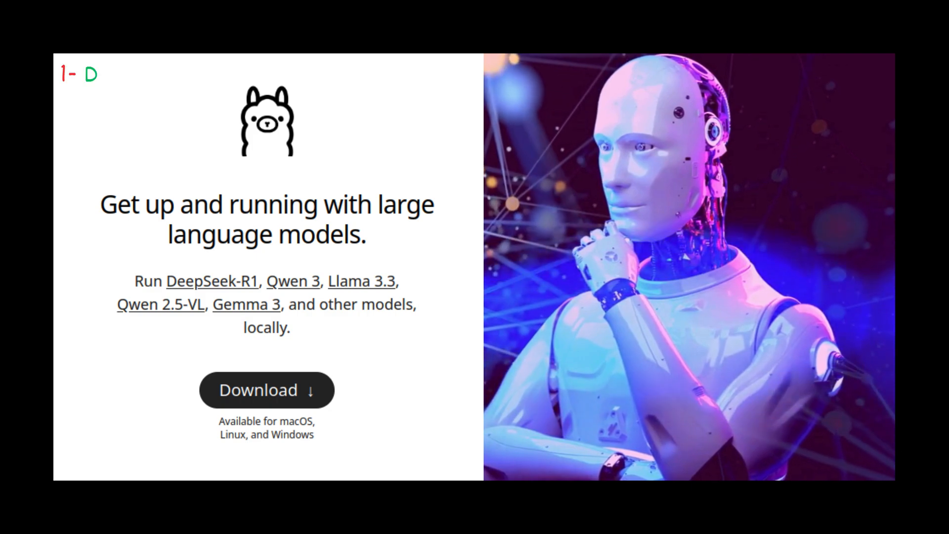
Step: Ask llama3:latest in Open WebUI 'what is open webui?'
{"action": "type", "text": "DOWNLOAD THE LLM MODELS ON YOUR PC"}
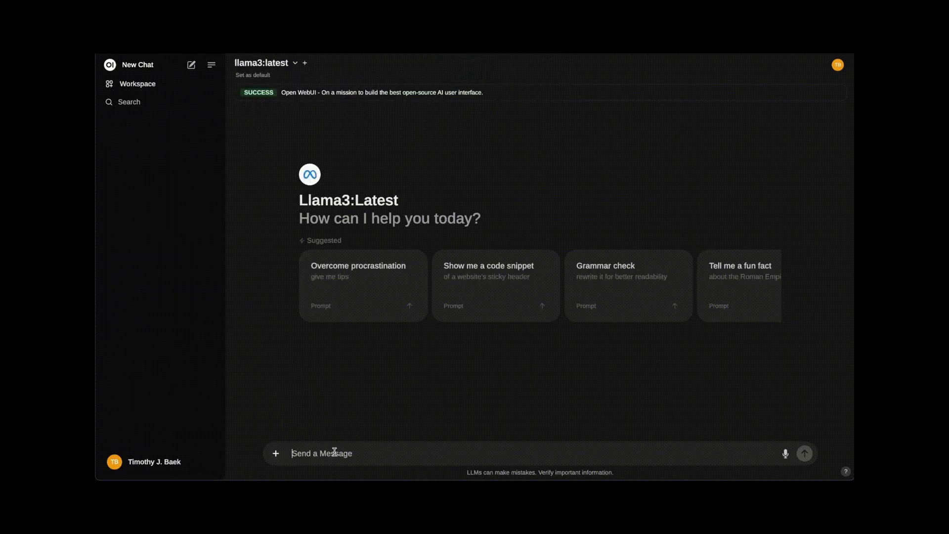
{"action": "type", "text": "what is open webui?"}
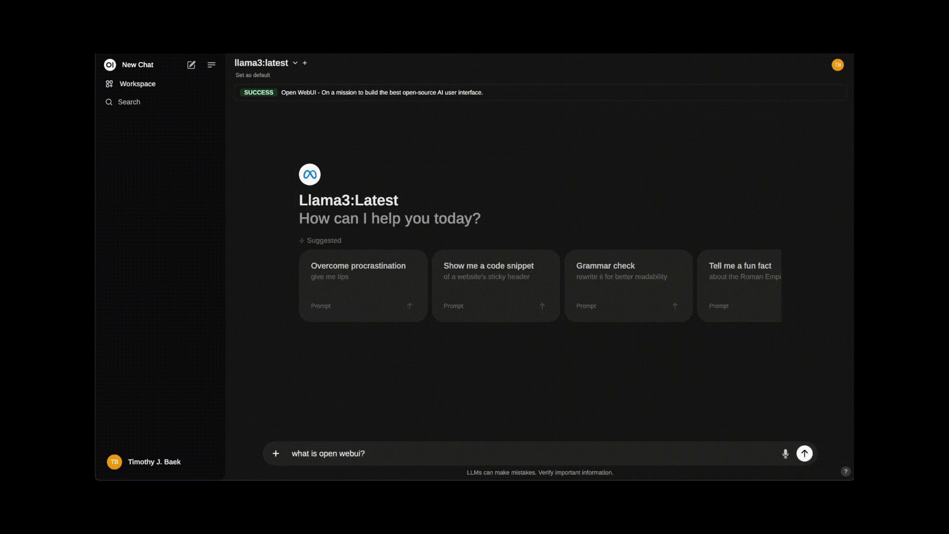
{"action": "left_click", "coordinate": [805, 453]}
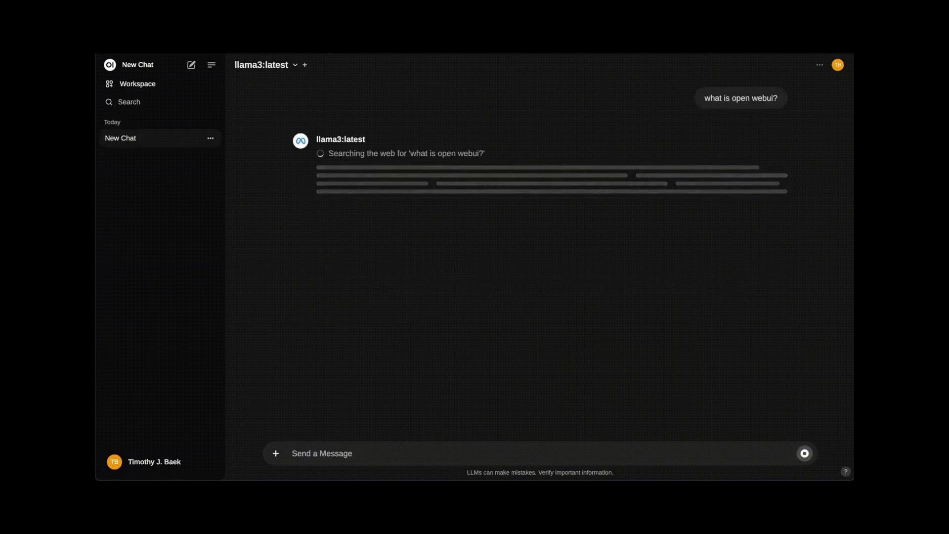
Step: Search the model list for llama3 and choose to pull it from Ollama.com
{"action": "left_click", "coordinate": [262, 65]}
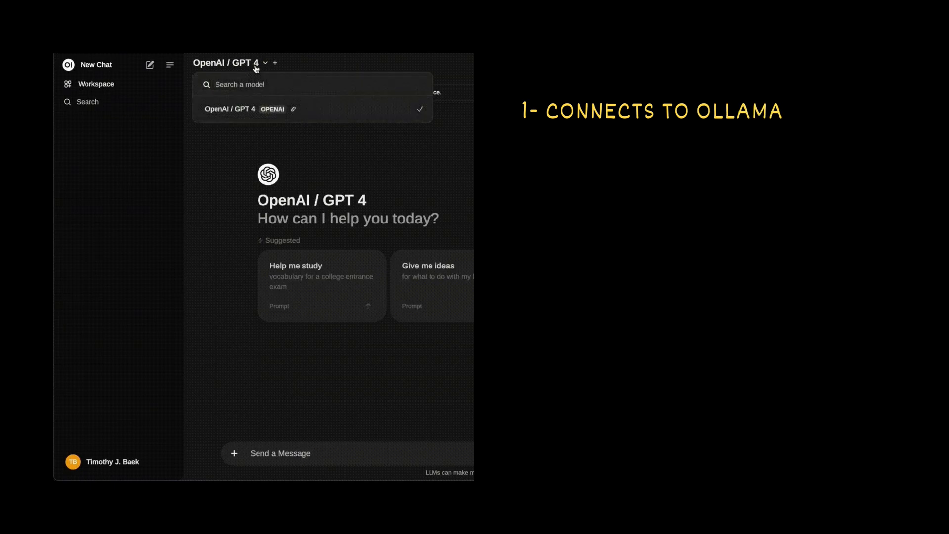
{"action": "type", "text": "llama3"}
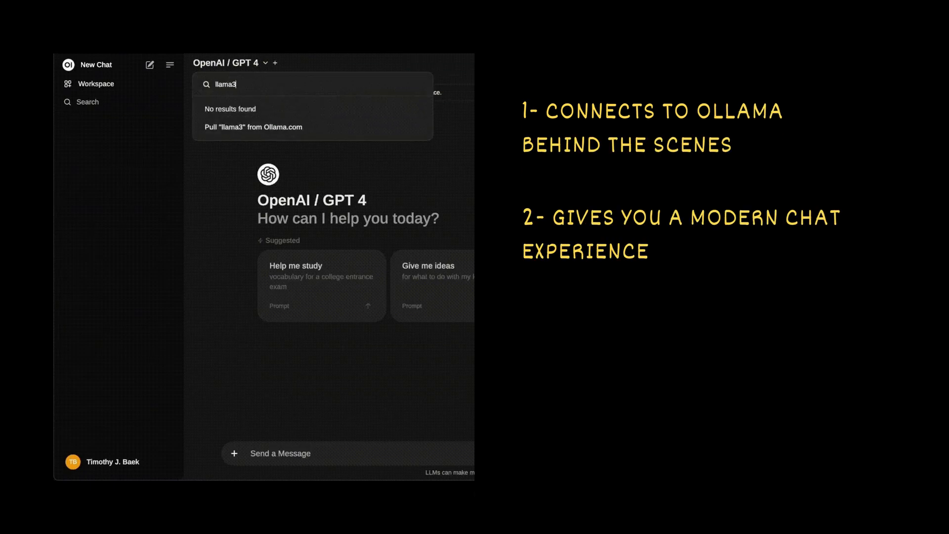
{"action": "left_click", "coordinate": [253, 126]}
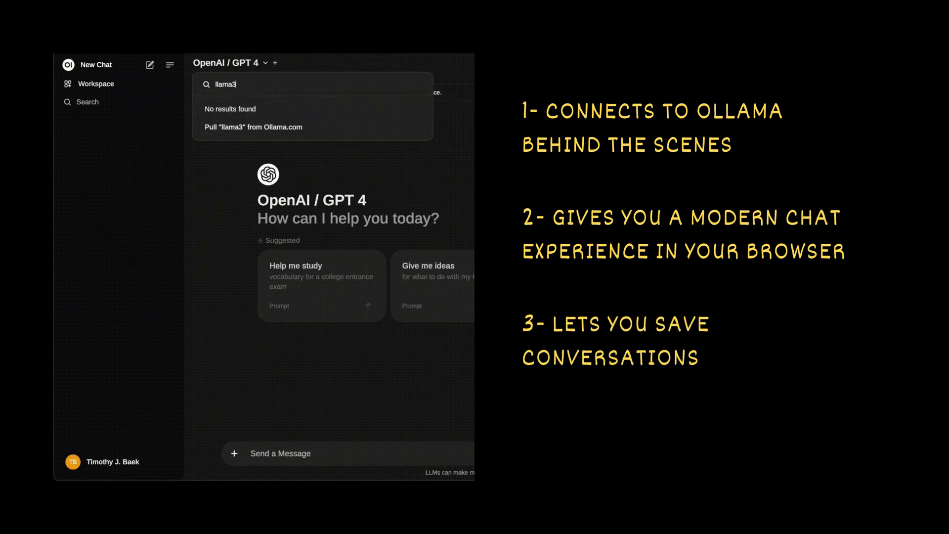
{"action": "left_click", "coordinate": [253, 126]}
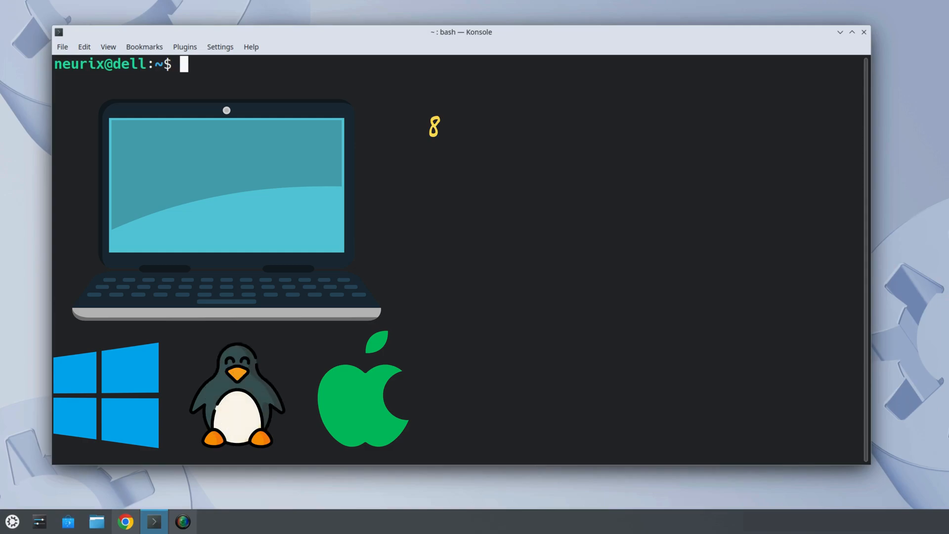
{"action": "type", "text": "GB OF RAM, 16 IS"}
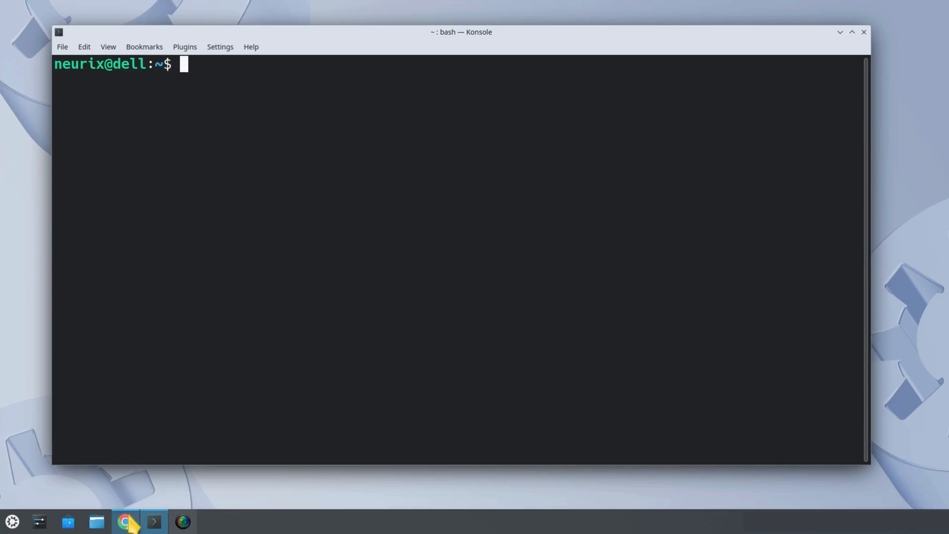
Step: Search Google for 'ollama' and open the Ollama website
{"action": "left_click", "coordinate": [125, 521]}
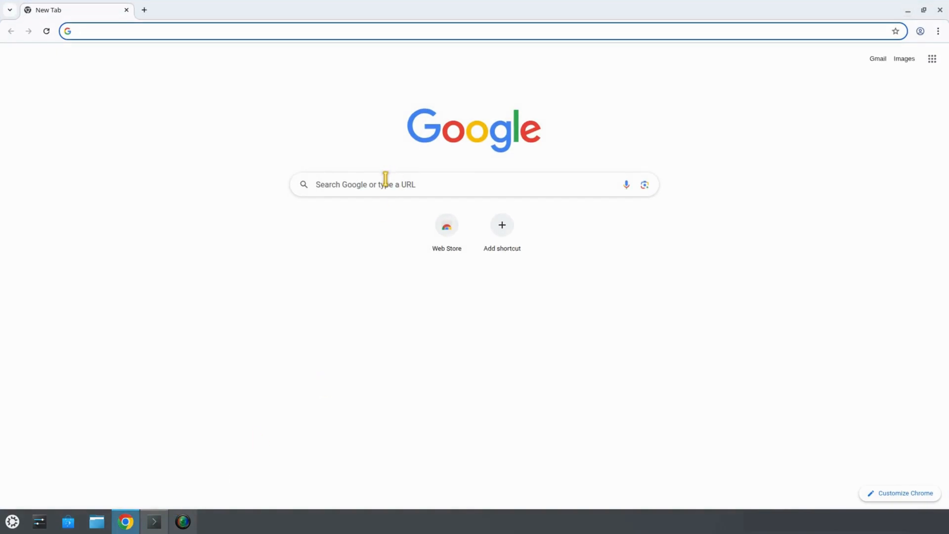
{"action": "type", "text": "ollama"}
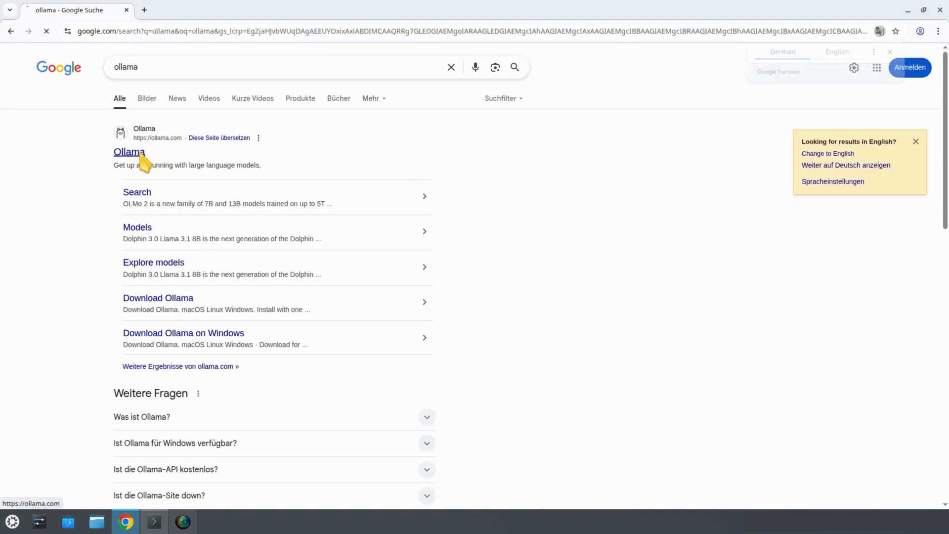
{"action": "left_click", "coordinate": [129, 152]}
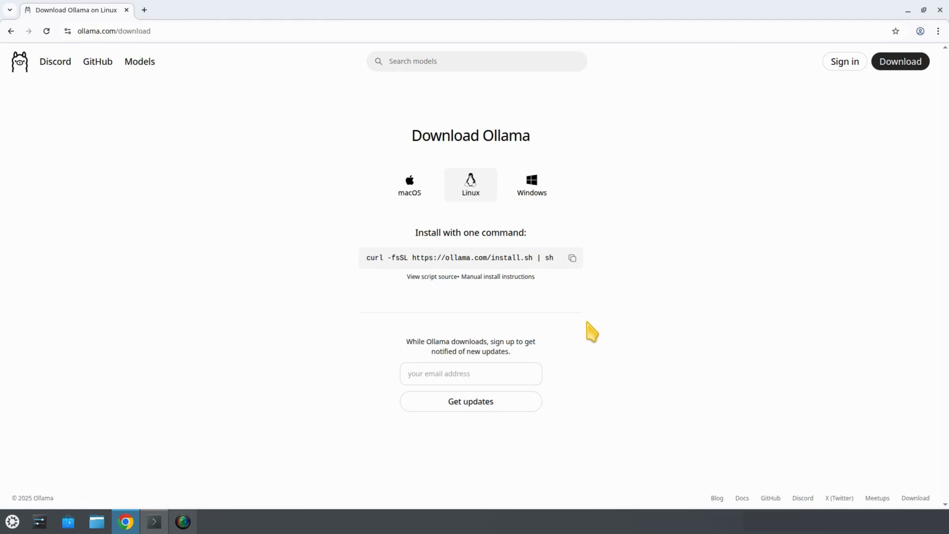
{"action": "mouse_move", "coordinate": [334, 167]}
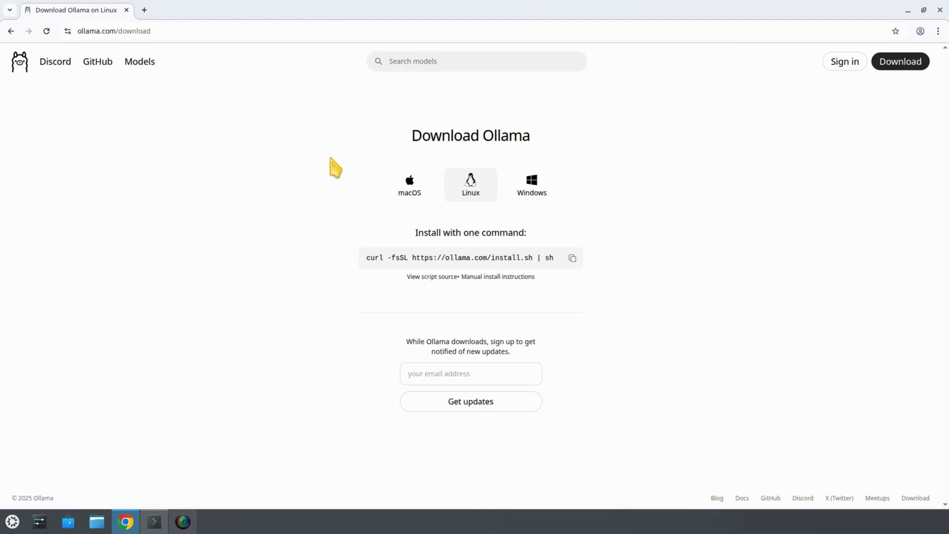
{"action": "mouse_move", "coordinate": [410, 184]}
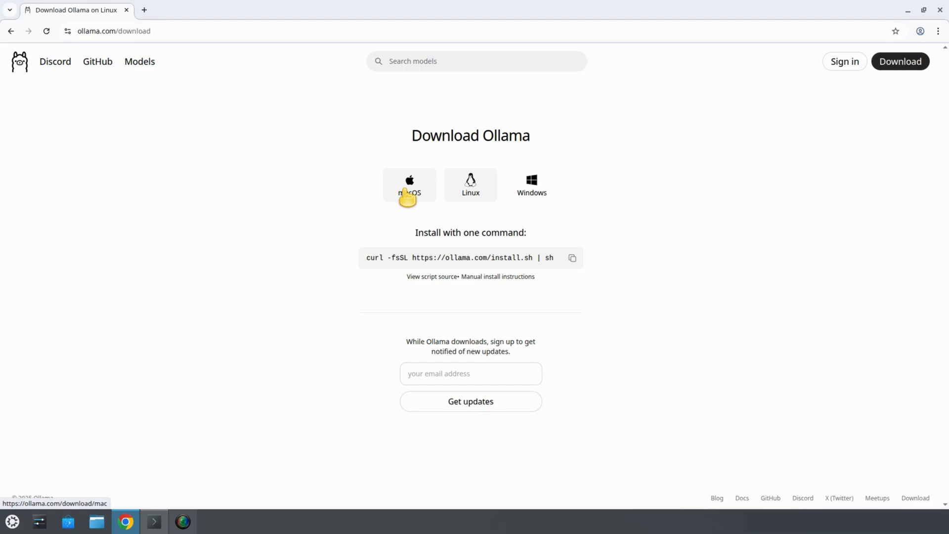
Step: Browse the macOS and Windows download options, then return to the Linux install command
{"action": "left_click", "coordinate": [409, 185]}
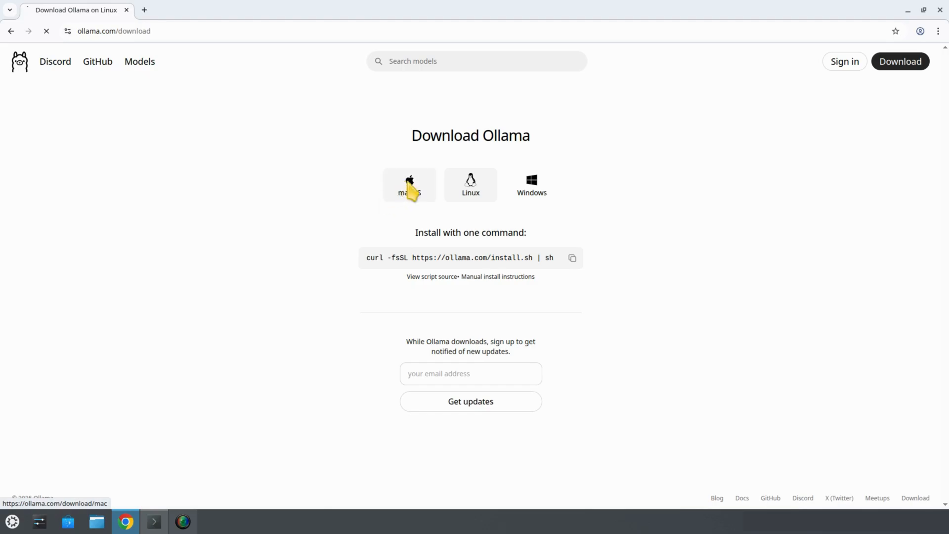
{"action": "left_click", "coordinate": [409, 184]}
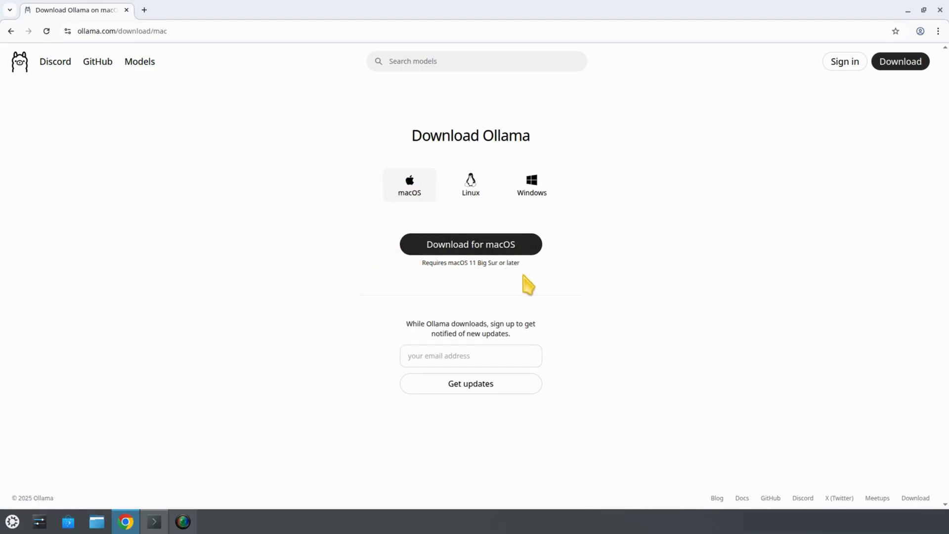
{"action": "left_click", "coordinate": [531, 184]}
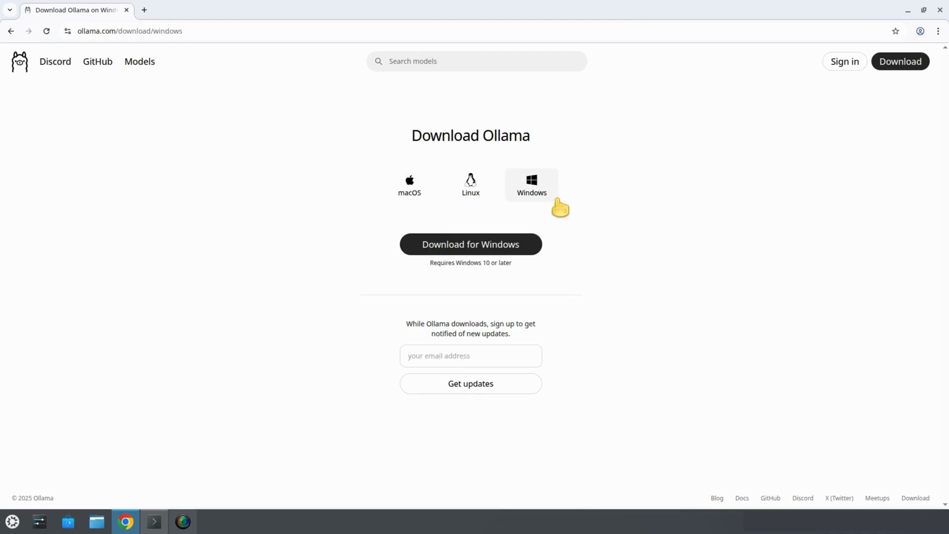
{"action": "left_click", "coordinate": [471, 185]}
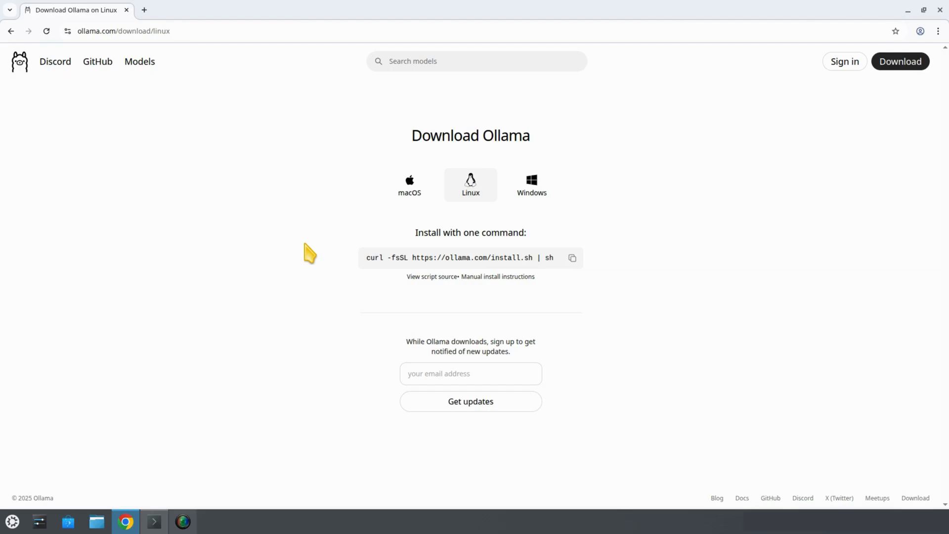
{"action": "mouse_move", "coordinate": [411, 281]}
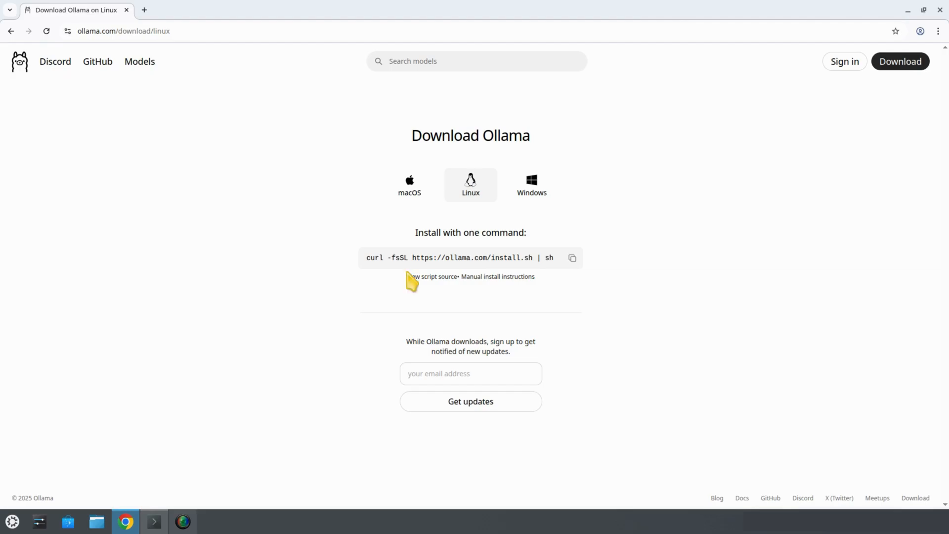
{"action": "mouse_move", "coordinate": [160, 518]}
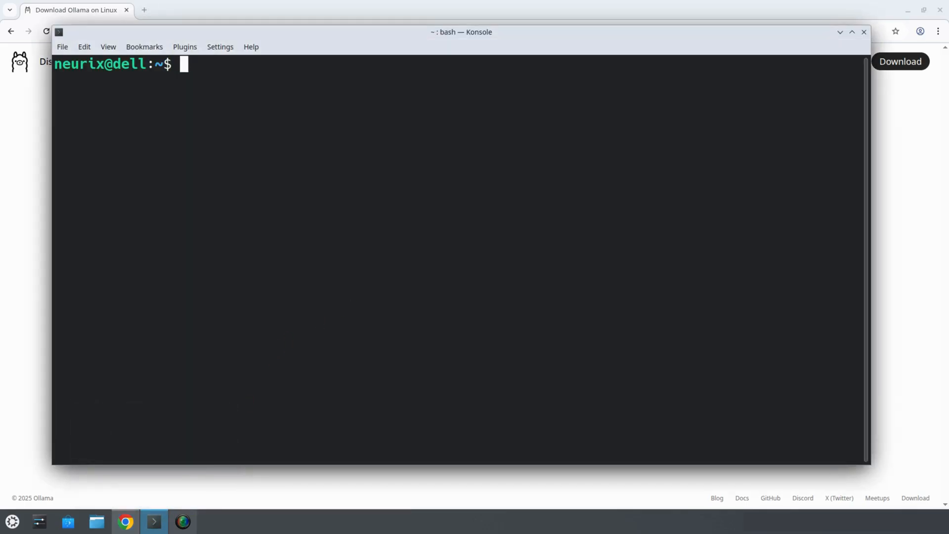
{"action": "type", "text": "curl -fsSL https://ollama.com/install.sh | sh"}
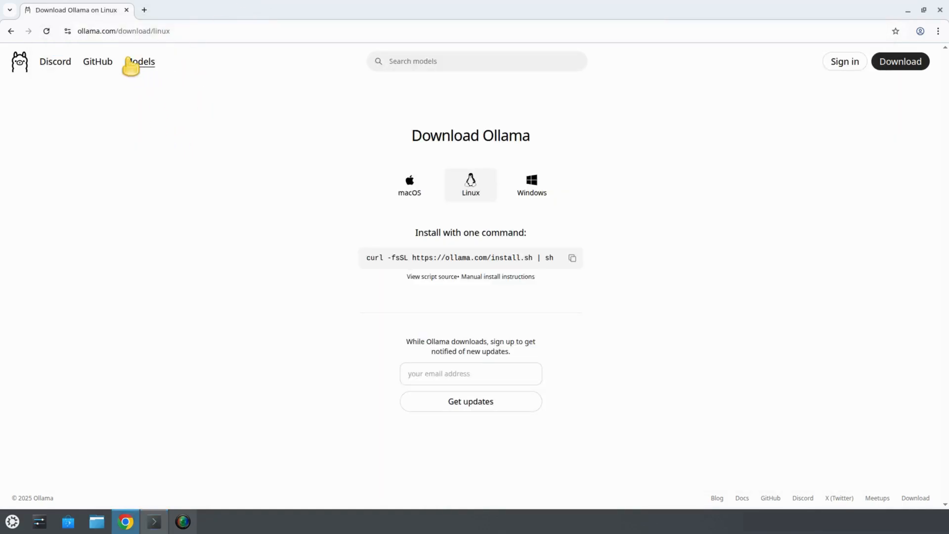
Step: Open the Ollama models catalogue sorted by newest and scroll through it
{"action": "left_click", "coordinate": [139, 62]}
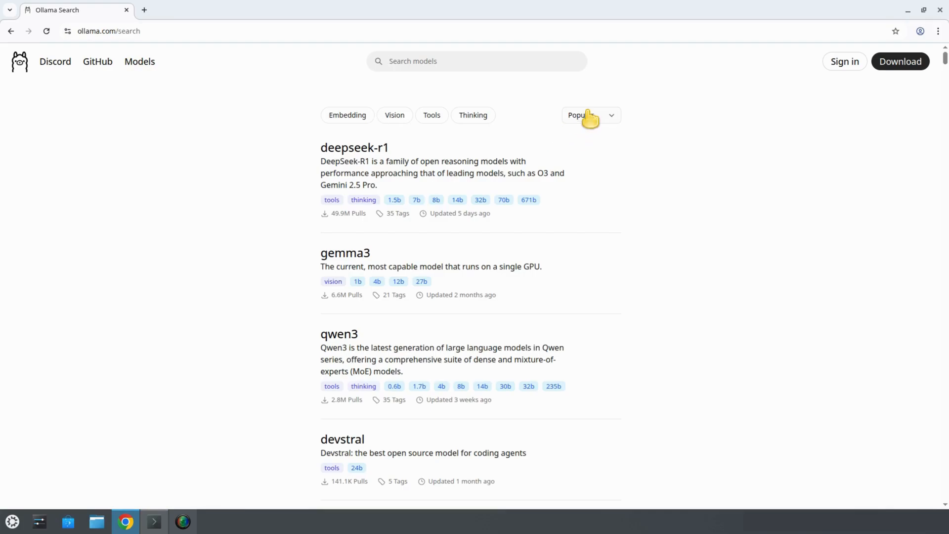
{"action": "left_click", "coordinate": [589, 115]}
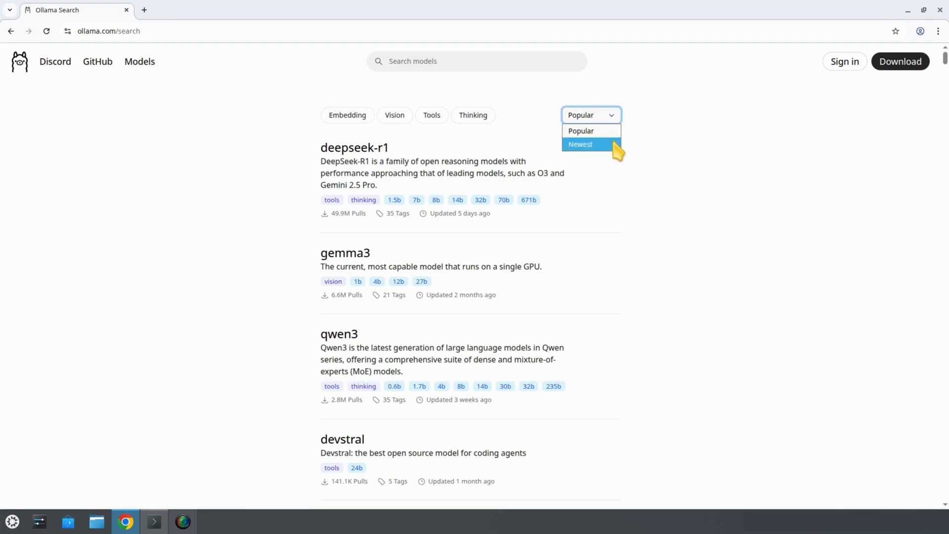
{"action": "left_click", "coordinate": [579, 144]}
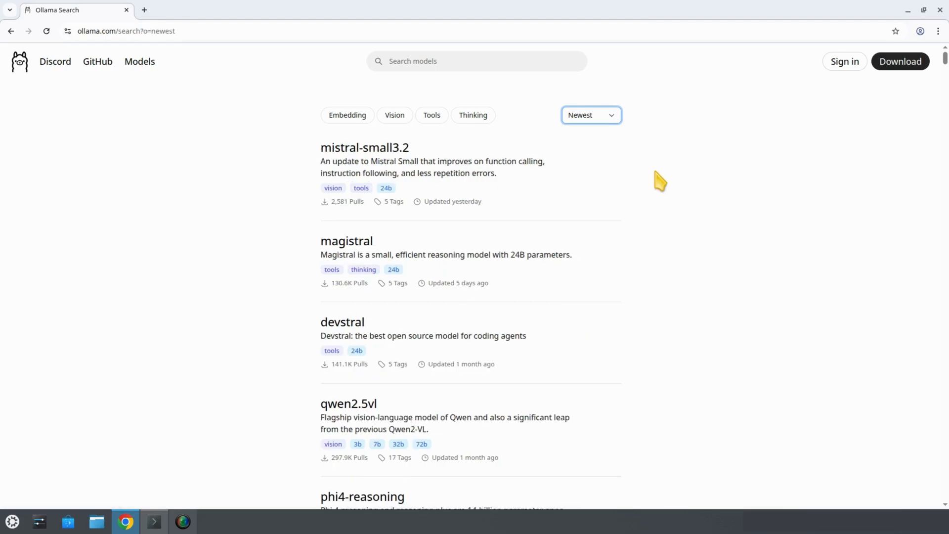
{"action": "mouse_move", "coordinate": [264, 244]}
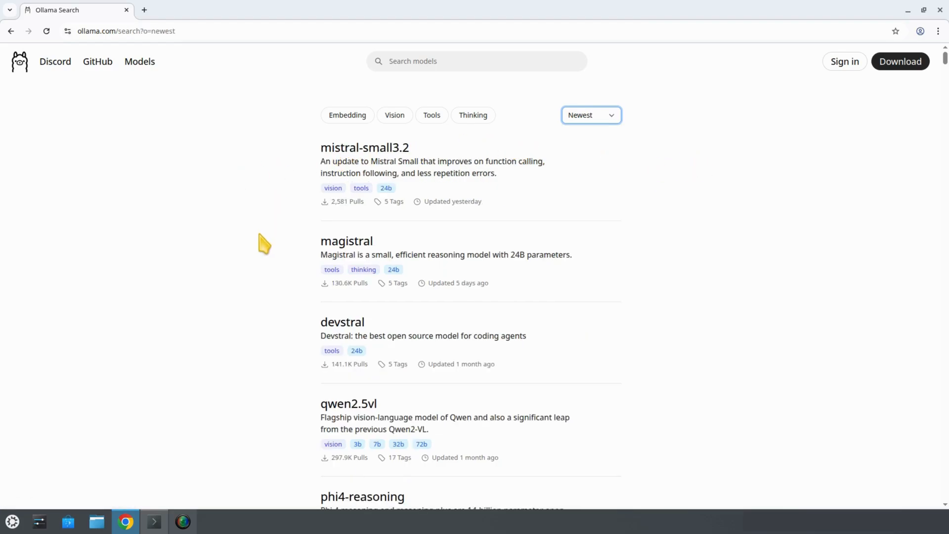
{"action": "scroll", "scroll_direction": "down", "scroll_amount": 3}
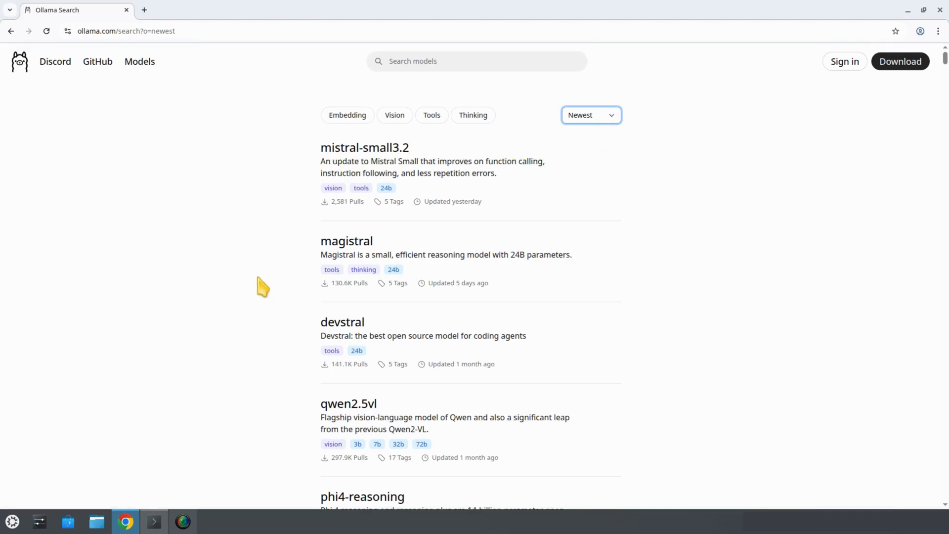
{"action": "scroll", "scroll_direction": "down", "scroll_amount": 3}
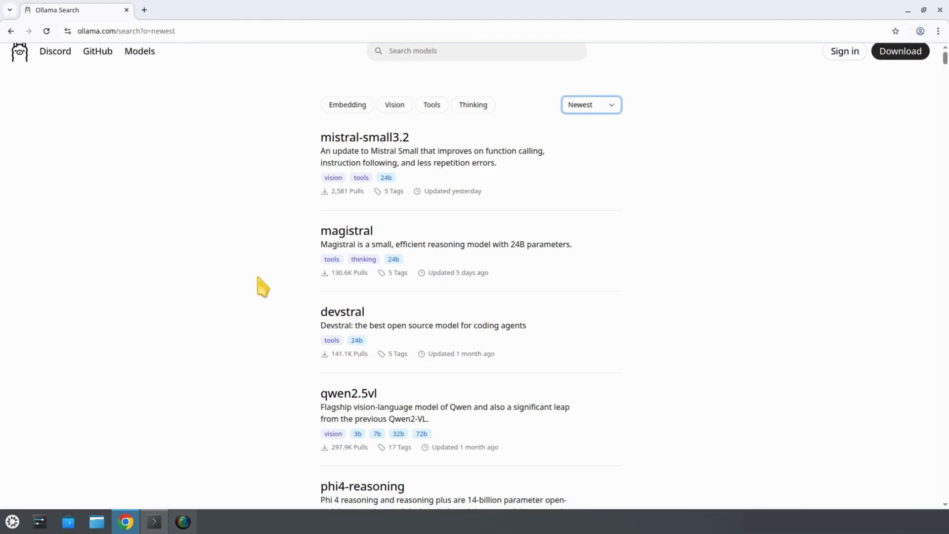
Step: Re-sort the models by popularity, then bring up the GitHub link's context menu
{"action": "left_click", "coordinate": [589, 105]}
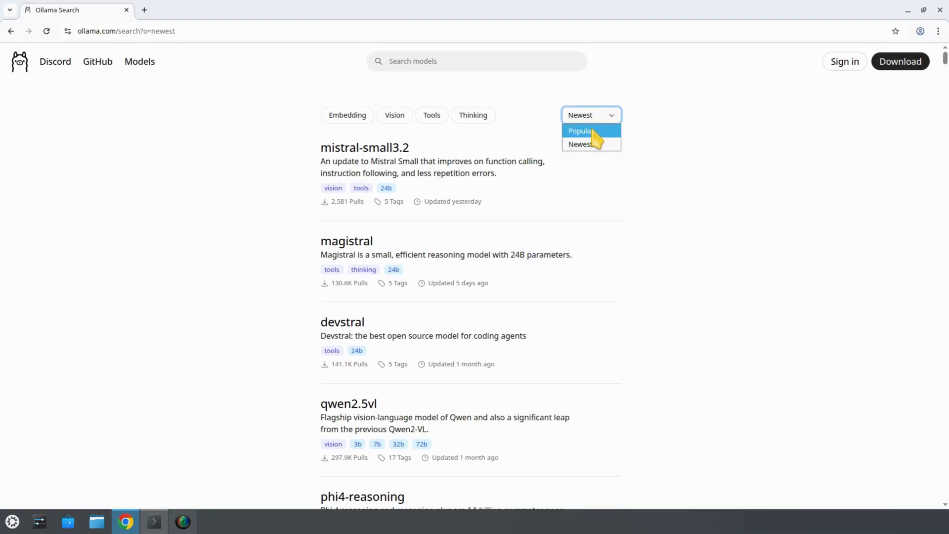
{"action": "left_click", "coordinate": [580, 130]}
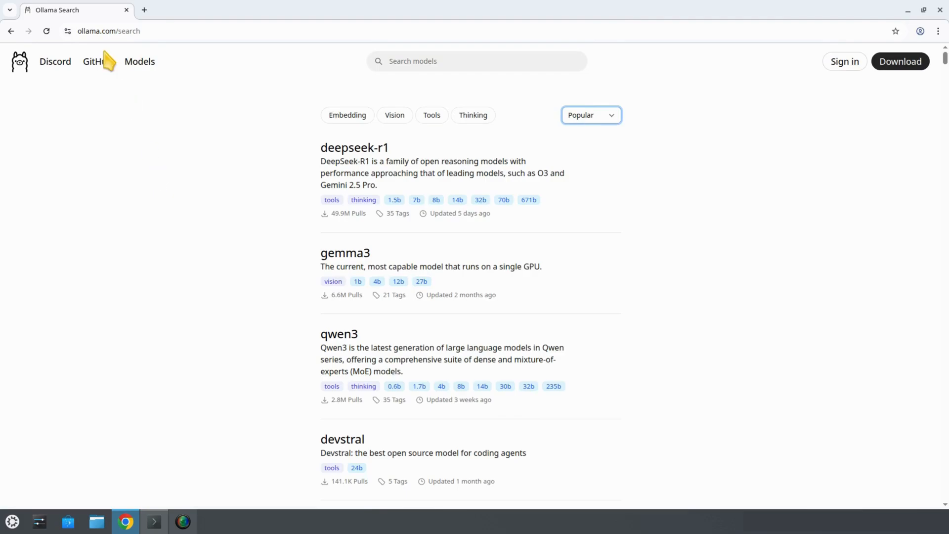
{"action": "right_click", "coordinate": [94, 61]}
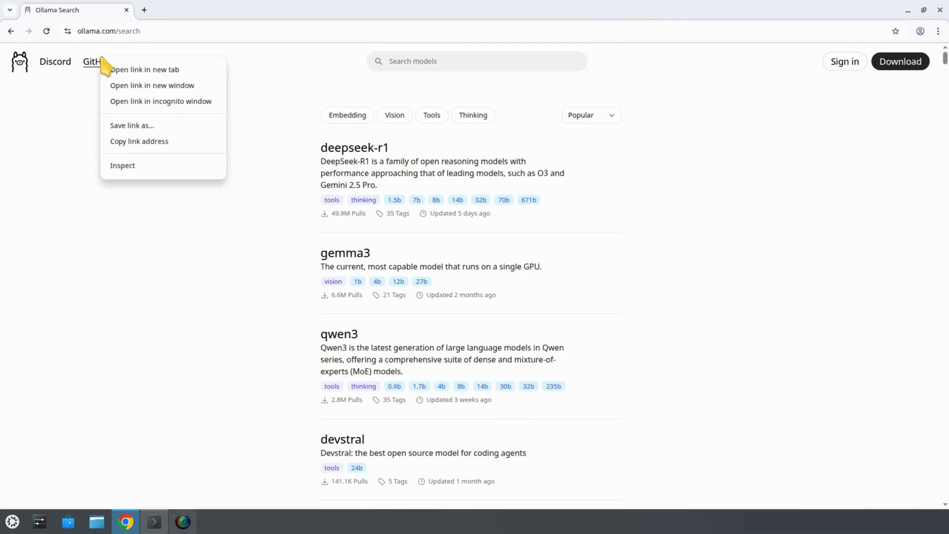
Step: Open Ollama's GitHub repo in a new tab and select 'ollama run gemma3' in the README
{"action": "left_click", "coordinate": [144, 70]}
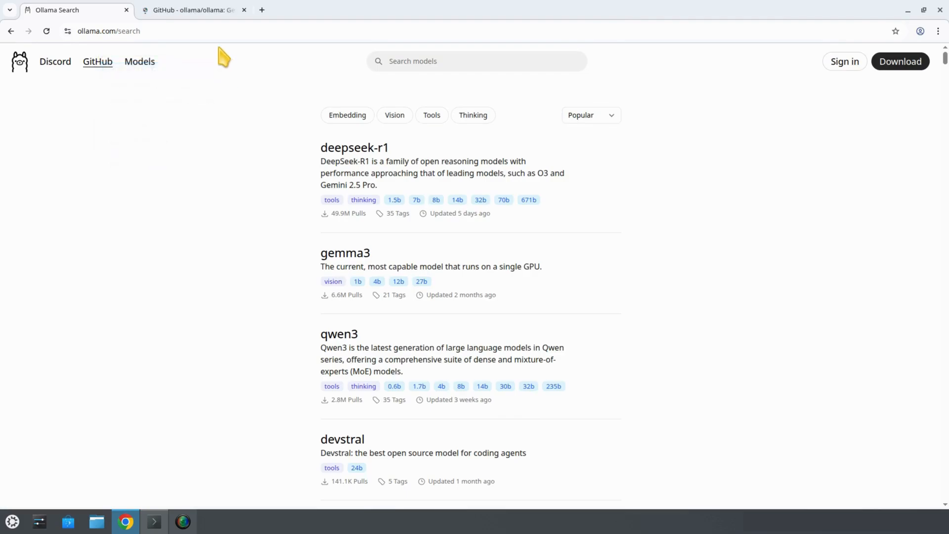
{"action": "left_click", "coordinate": [194, 10]}
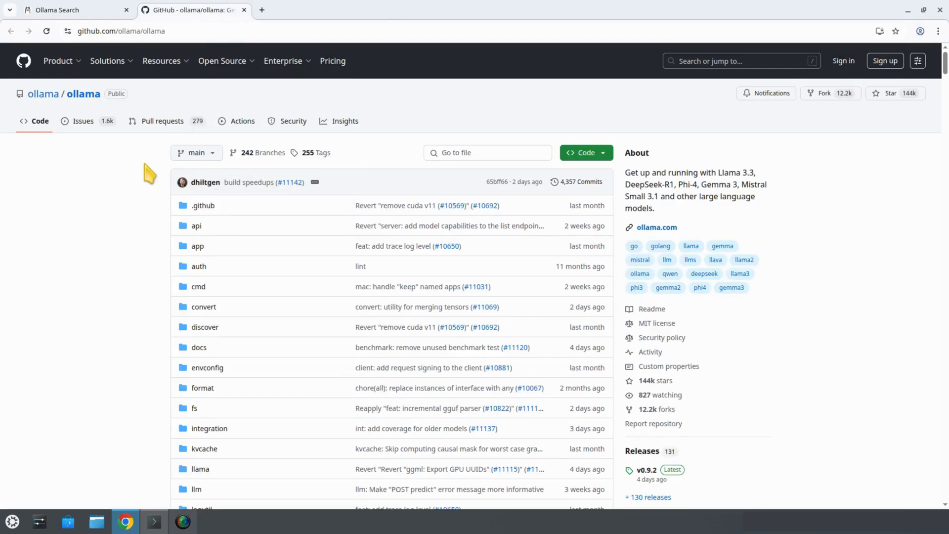
{"action": "scroll", "scroll_direction": "down", "scroll_amount": 3}
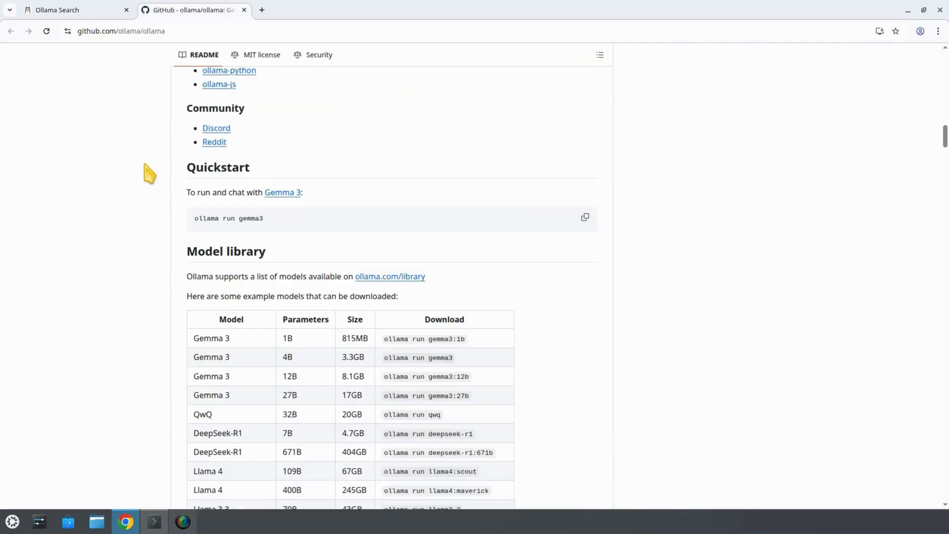
{"action": "scroll", "scroll_direction": "down", "scroll_amount": 3}
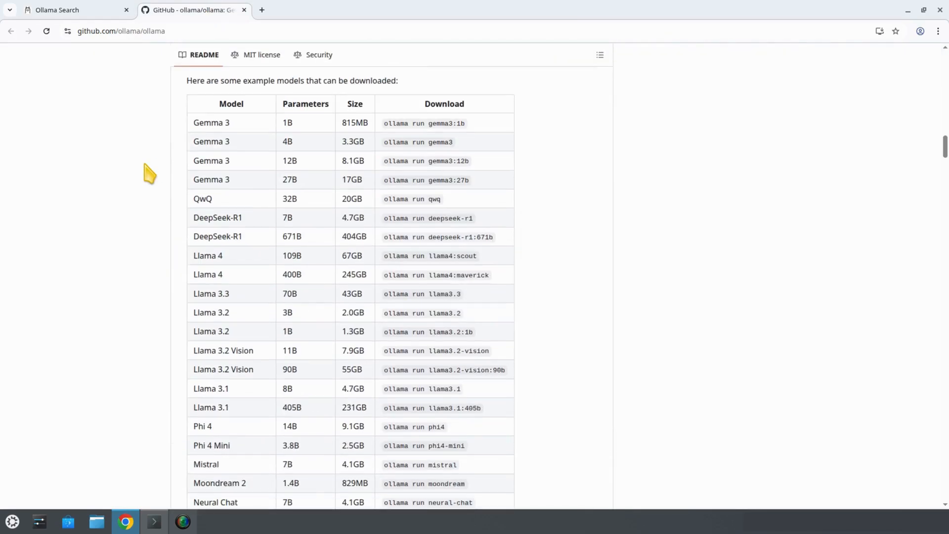
{"action": "mouse_move", "coordinate": [451, 142]}
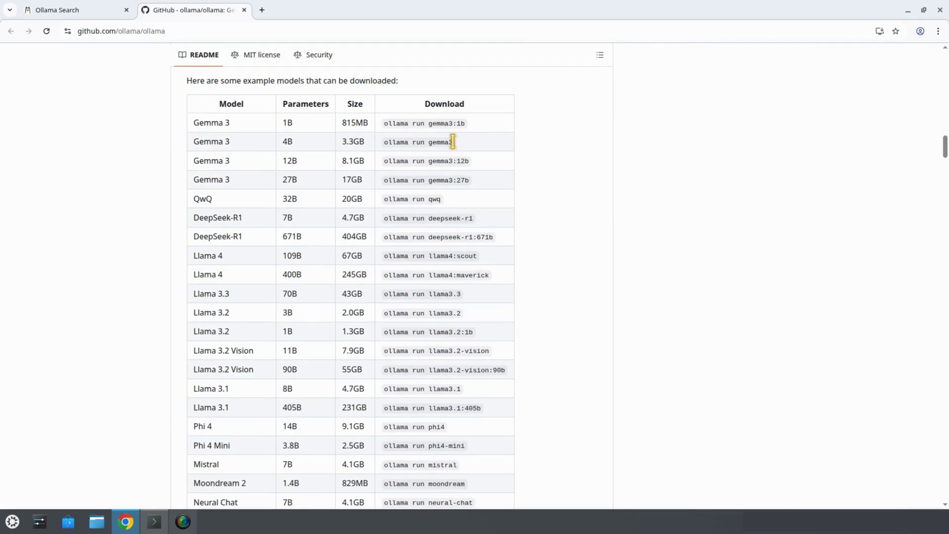
{"action": "double_click", "coordinate": [416, 142]}
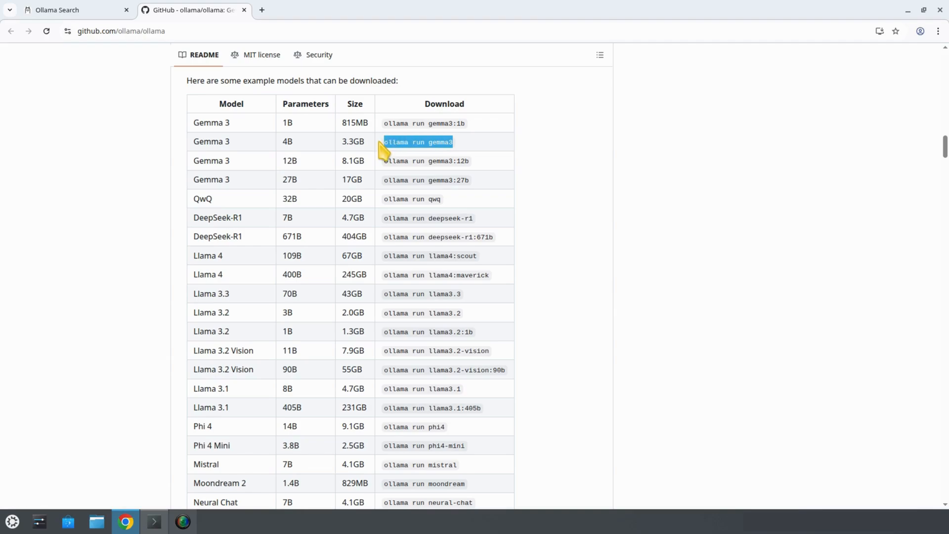
{"action": "mouse_move", "coordinate": [538, 234]}
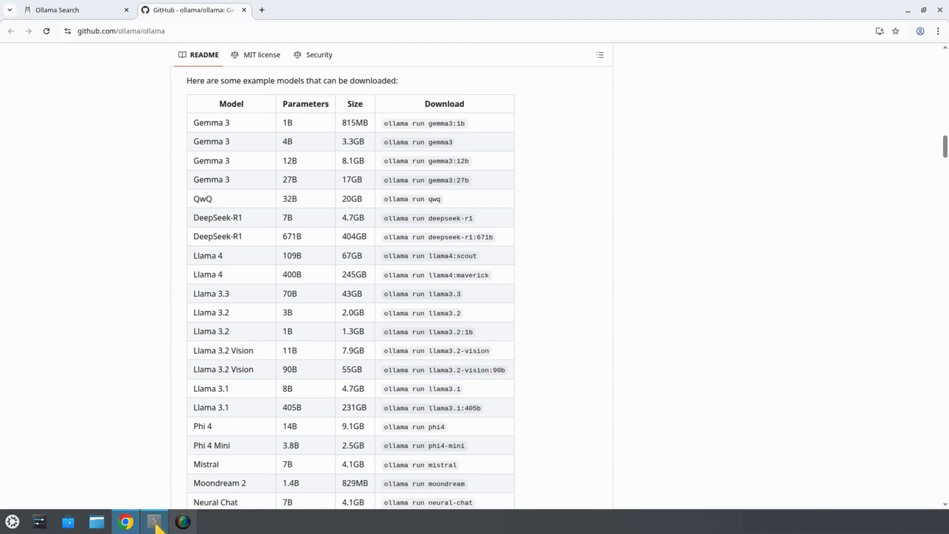
Step: Bring up Konsole, where Ollama is installed and gemma3 awaits a message
{"action": "left_click", "coordinate": [154, 520]}
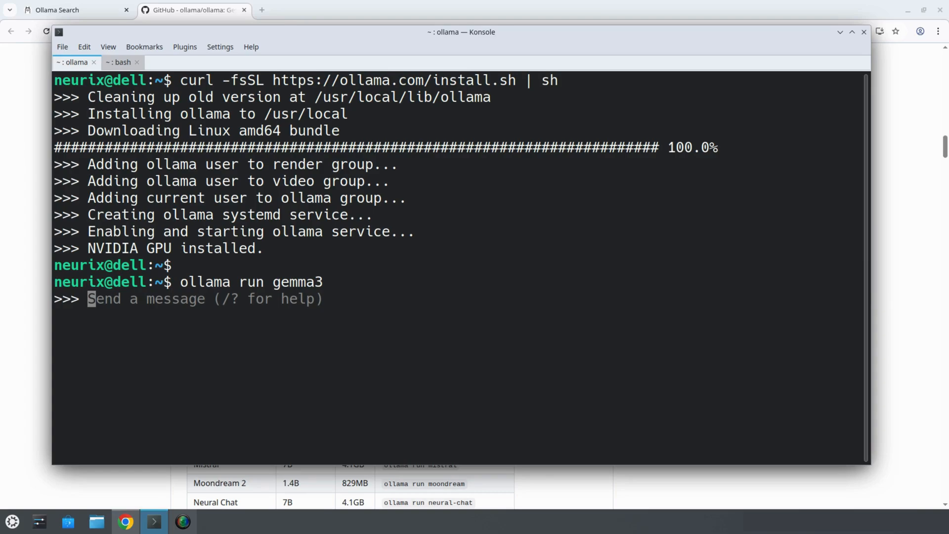
{"action": "mouse_move", "coordinate": [326, 346]}
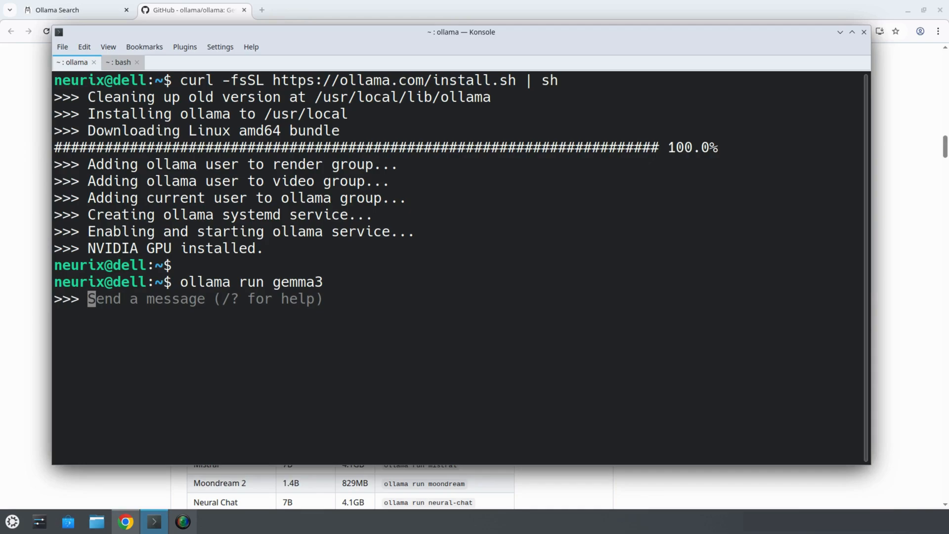
{"action": "mouse_move", "coordinate": [321, 351]}
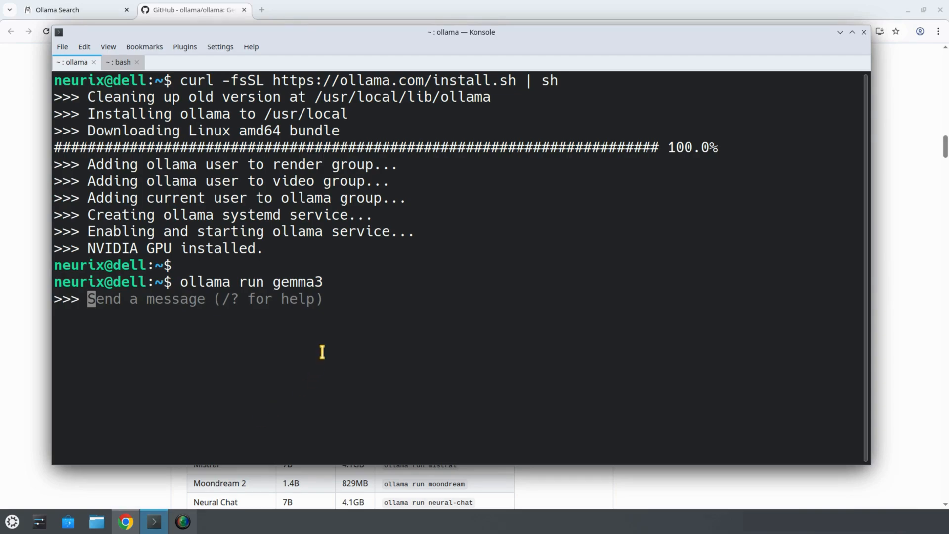
{"action": "mouse_move", "coordinate": [325, 347]}
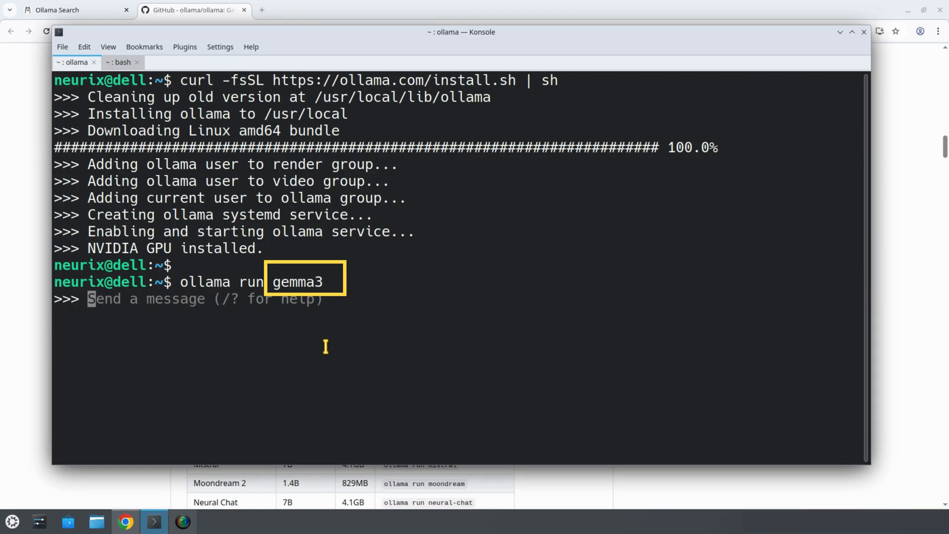
Step: Greet gemma3 and ask it 'what is the capital of France?'
{"action": "type", "text": "Hello"}
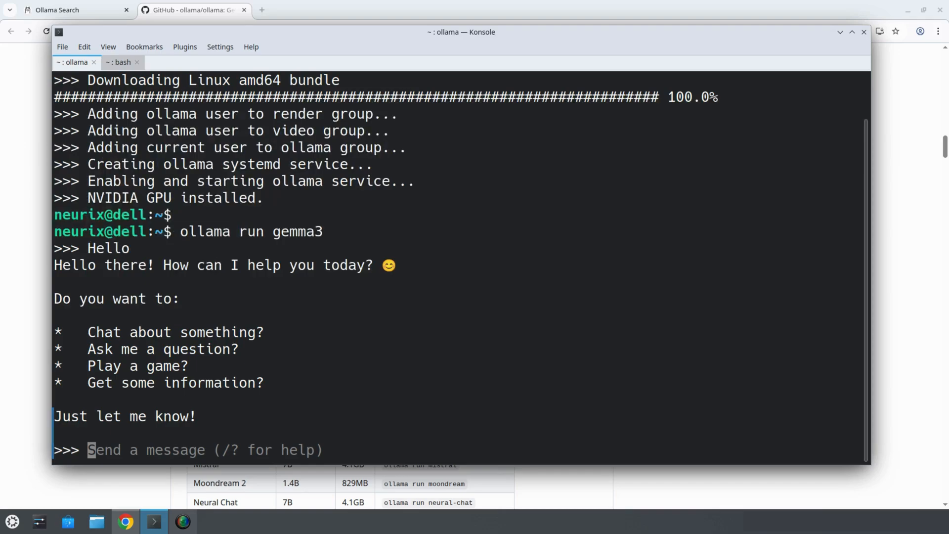
{"action": "type", "text": "what is"}
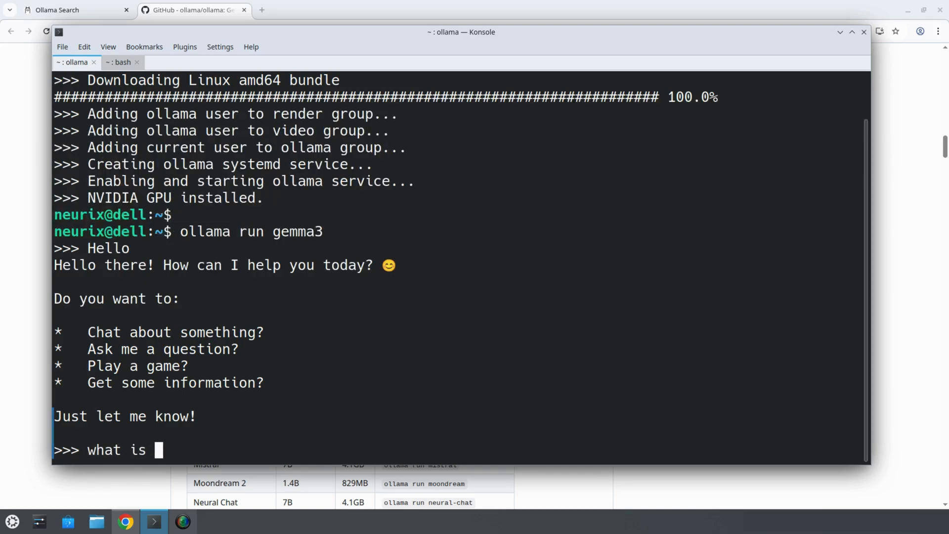
{"action": "type", "text": "the capital of France"}
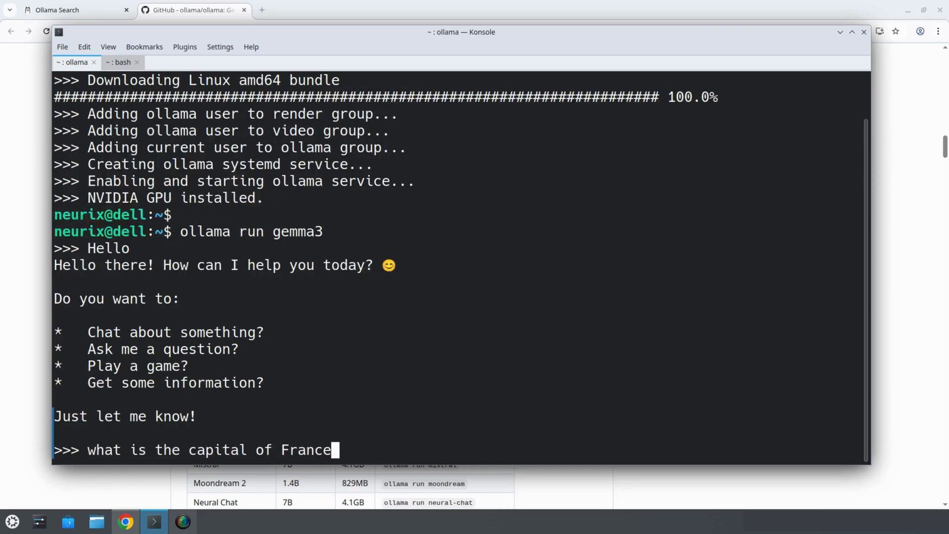
{"action": "key", "text": "Return"}
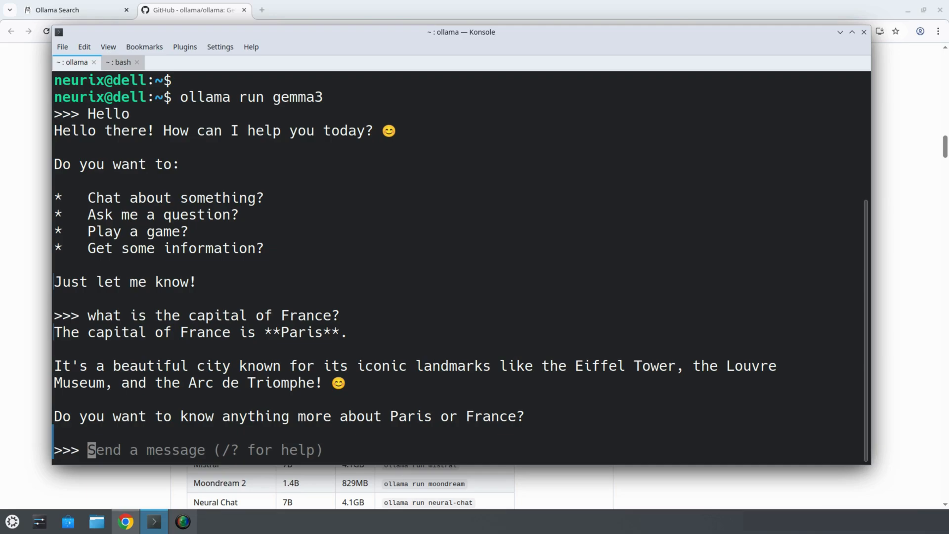
{"action": "mouse_move", "coordinate": [391, 275]}
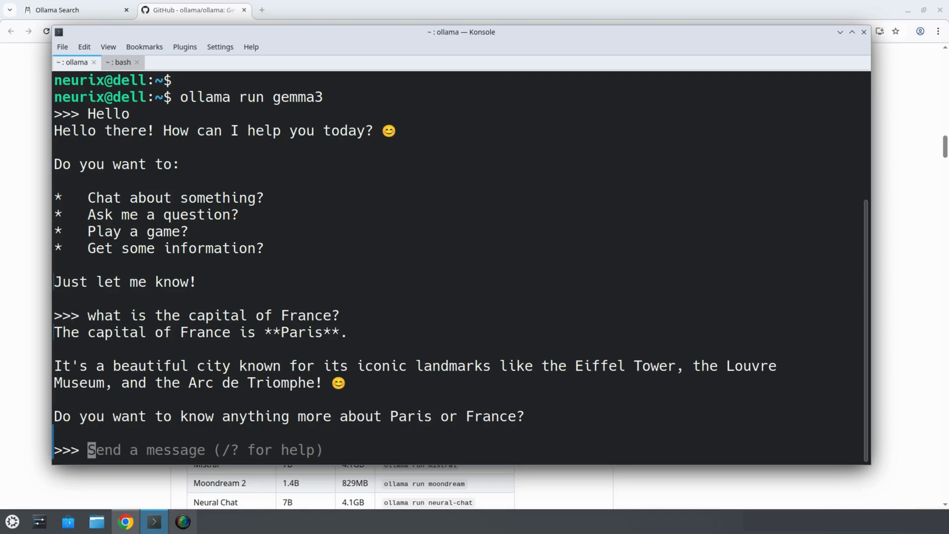
{"action": "mouse_move", "coordinate": [267, 17]}
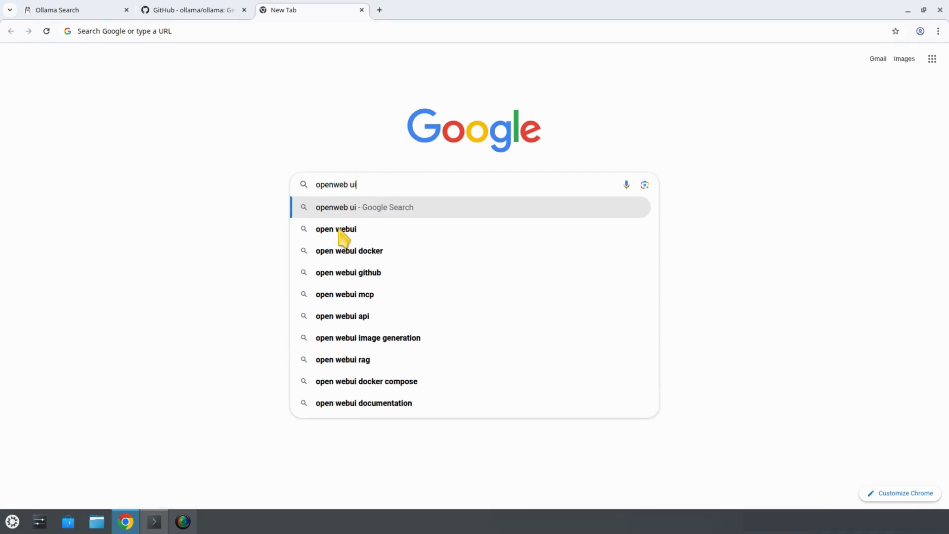
Step: Search Google for 'open webui' and open the Open WebUI website
{"action": "left_click", "coordinate": [335, 229]}
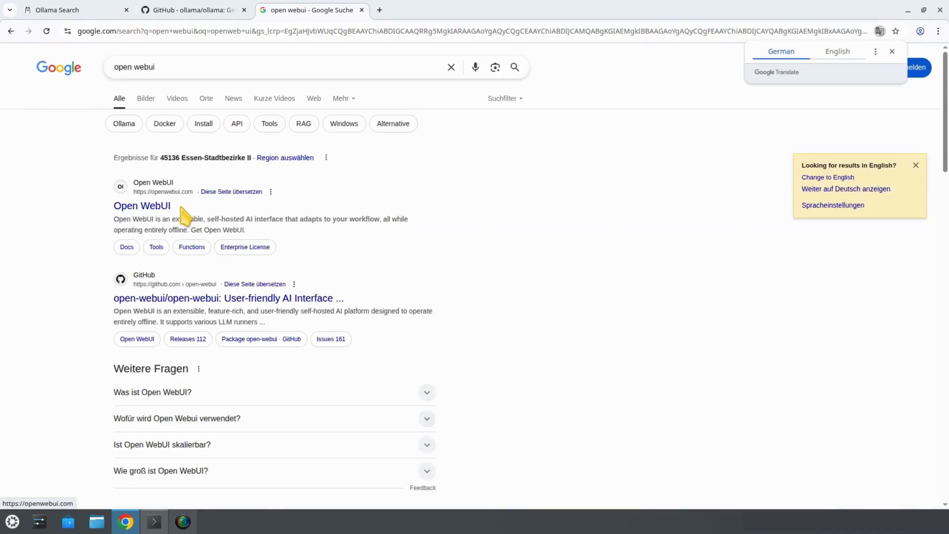
{"action": "left_click", "coordinate": [141, 205]}
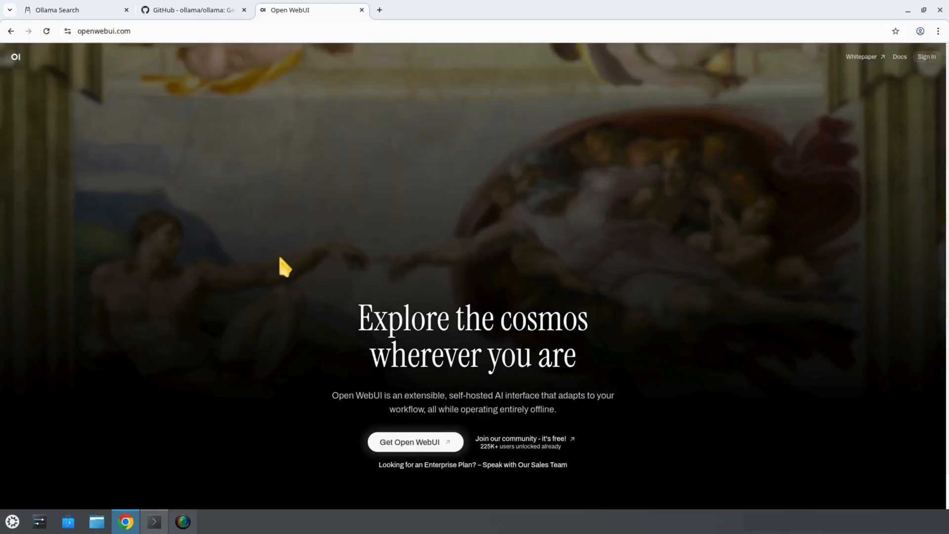
{"action": "mouse_move", "coordinate": [345, 288]}
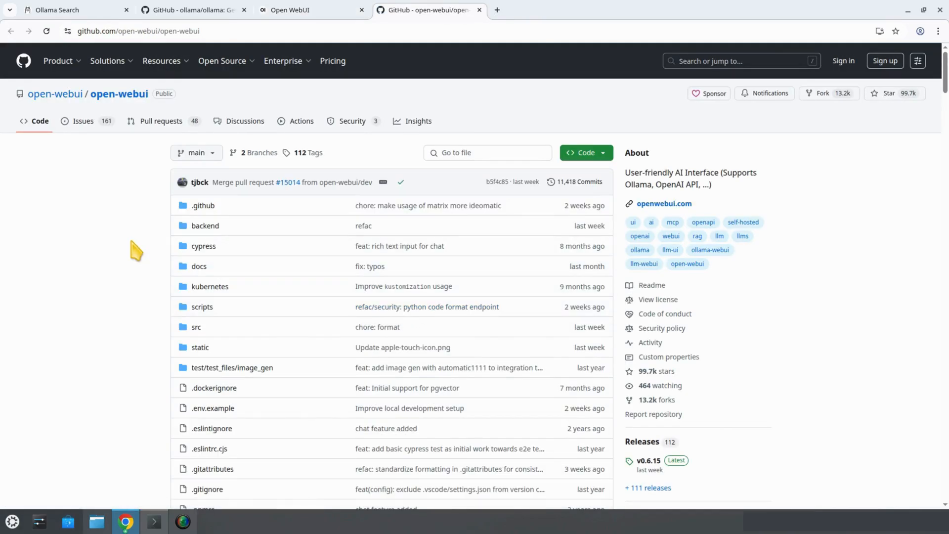
{"action": "scroll", "scroll_direction": "down", "scroll_amount": 3}
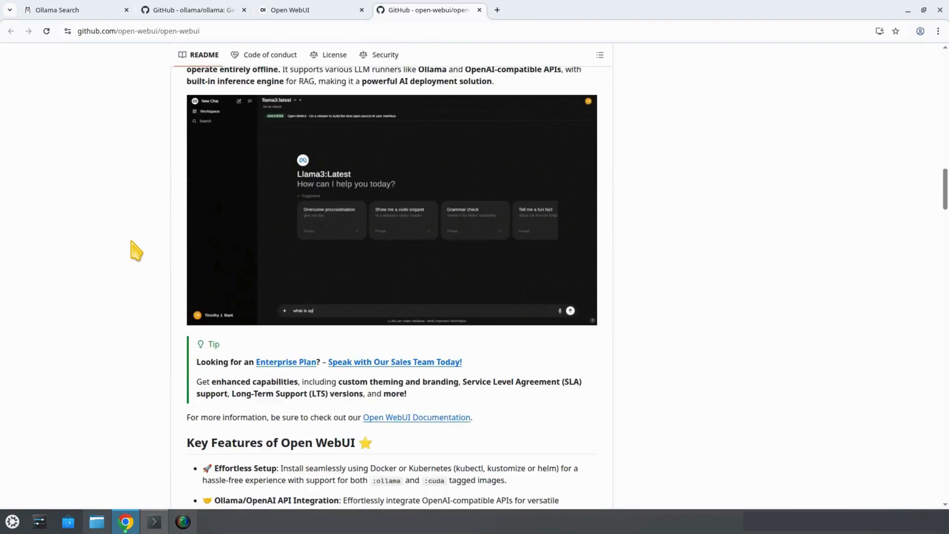
{"action": "scroll", "scroll_direction": "down", "scroll_amount": 3}
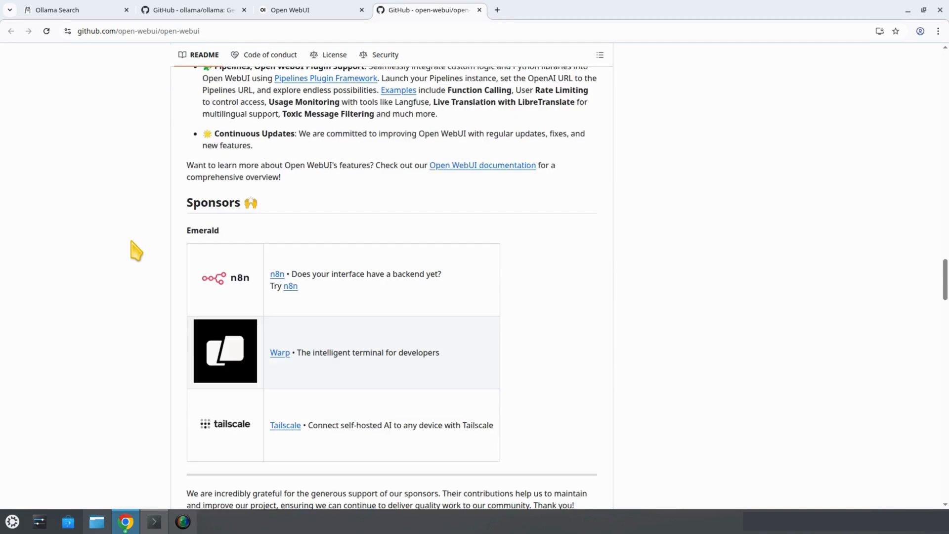
{"action": "scroll", "scroll_direction": "up", "scroll_amount": 3}
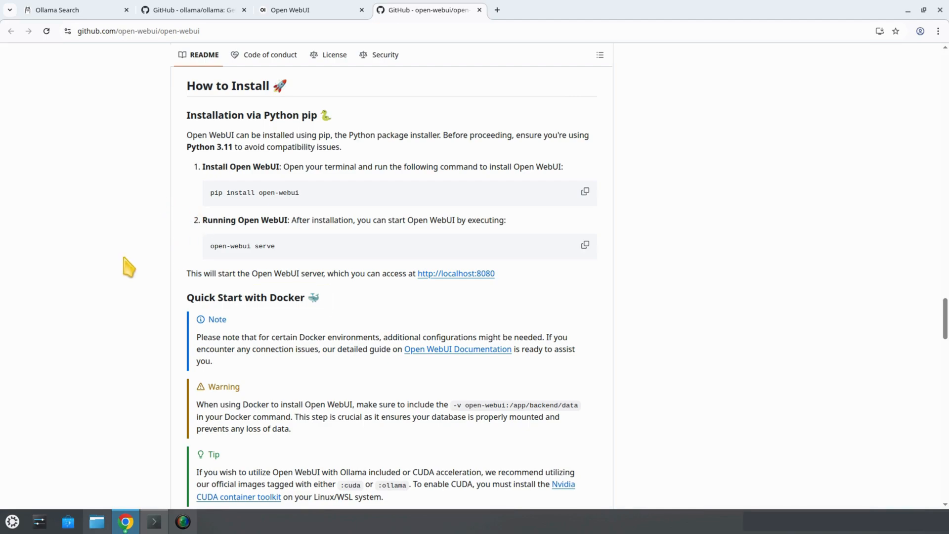
{"action": "scroll", "scroll_direction": "down", "scroll_amount": 3}
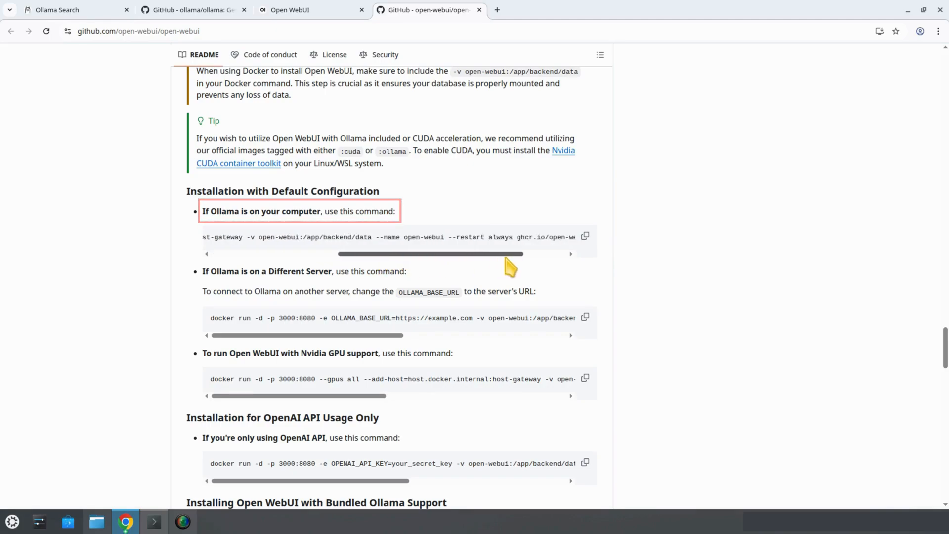
{"action": "left_click_drag", "start_coordinate": [511, 253], "coordinate": [371, 254]}
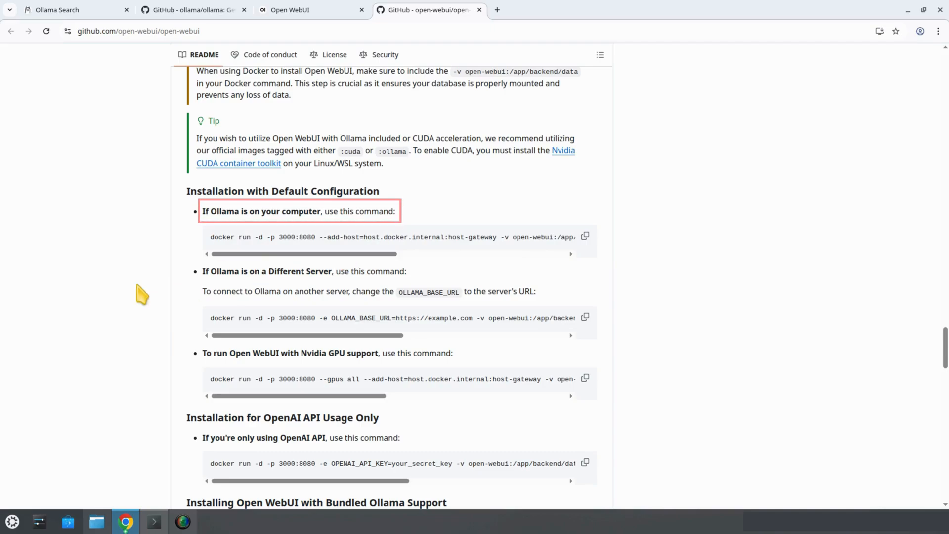
{"action": "scroll", "scroll_direction": "down", "scroll_amount": 3}
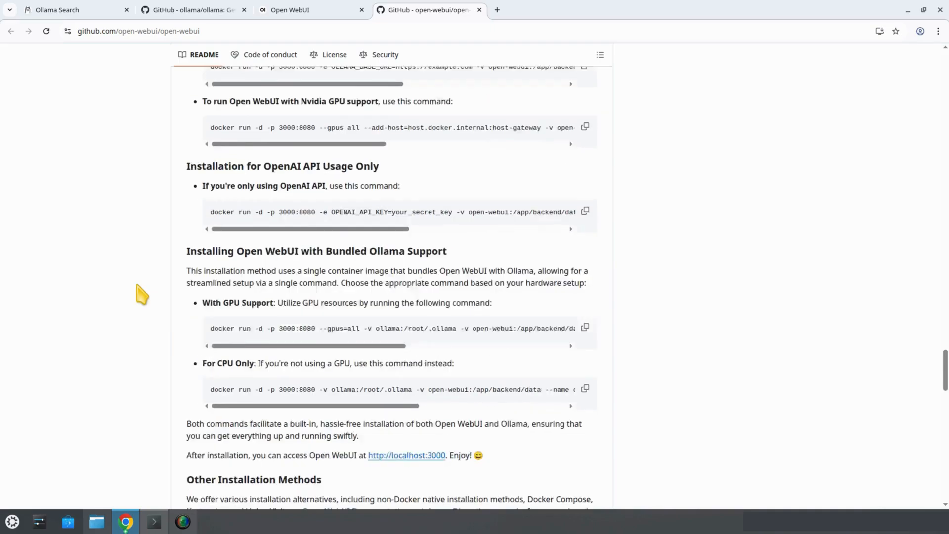
Step: Scroll the open-webui README to the Troubleshooting host-network Docker command
{"action": "scroll", "scroll_direction": "down", "scroll_amount": 3}
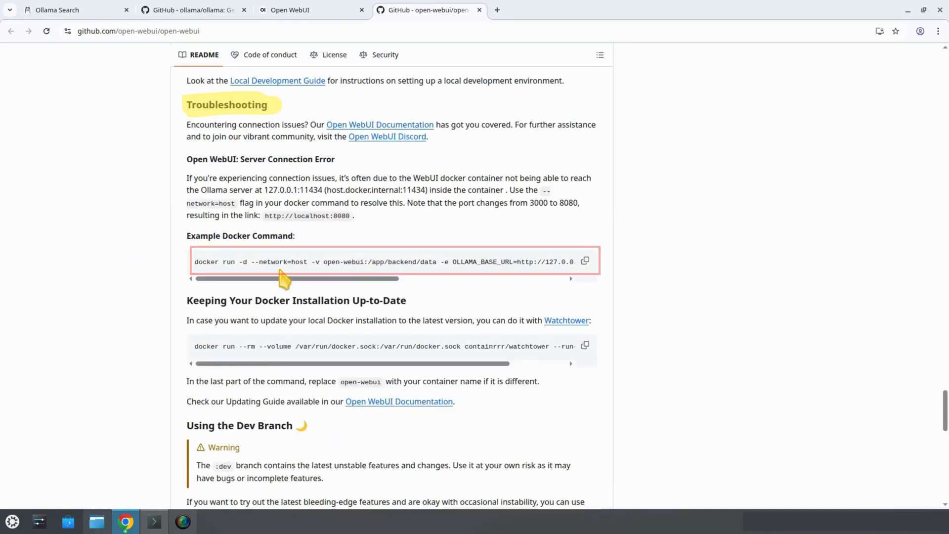
{"action": "mouse_move", "coordinate": [592, 301]}
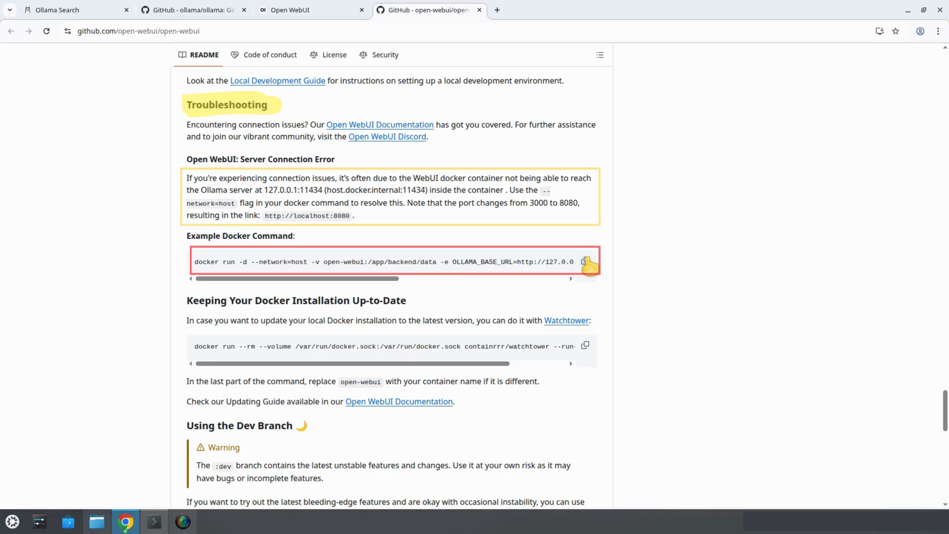
Step: Launch Sublime Text from the application launcher
{"action": "left_click", "coordinate": [12, 521]}
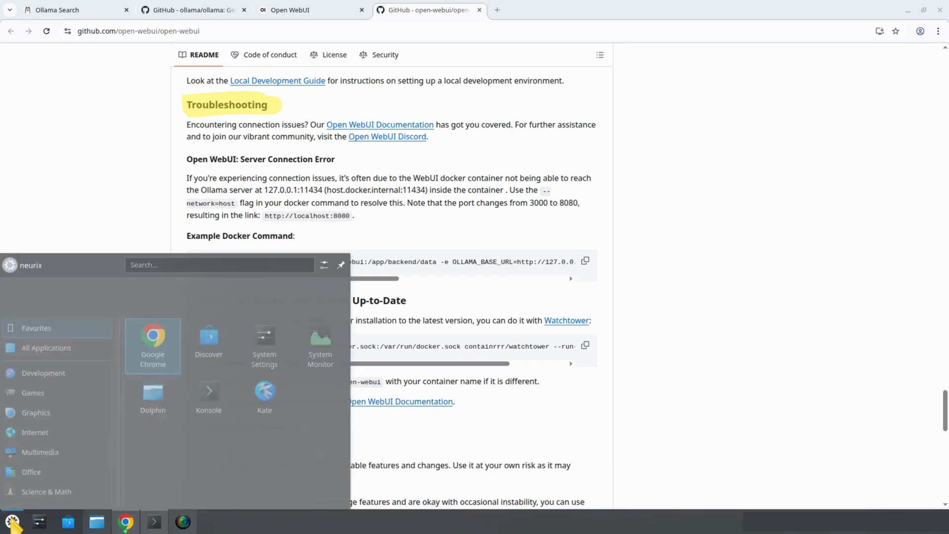
{"action": "type", "text": "sub"}
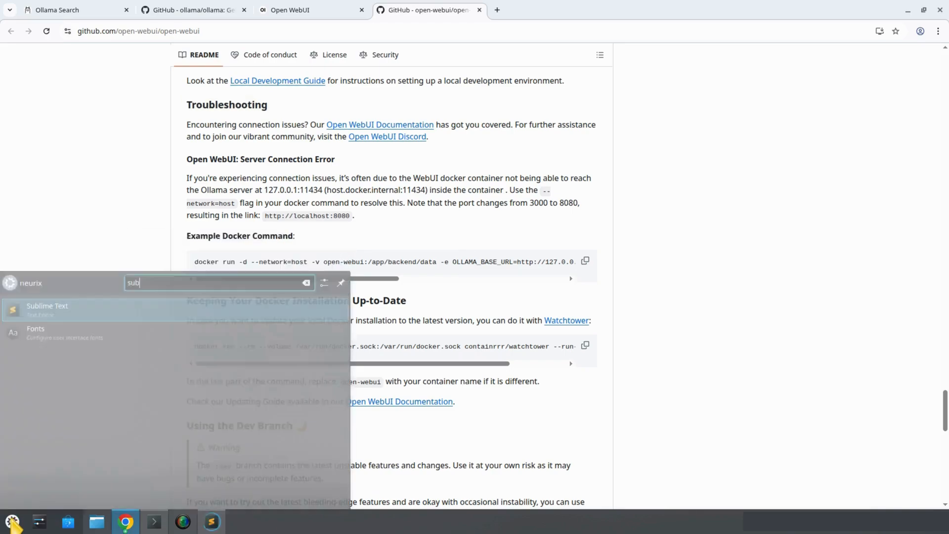
{"action": "left_click", "coordinate": [47, 309]}
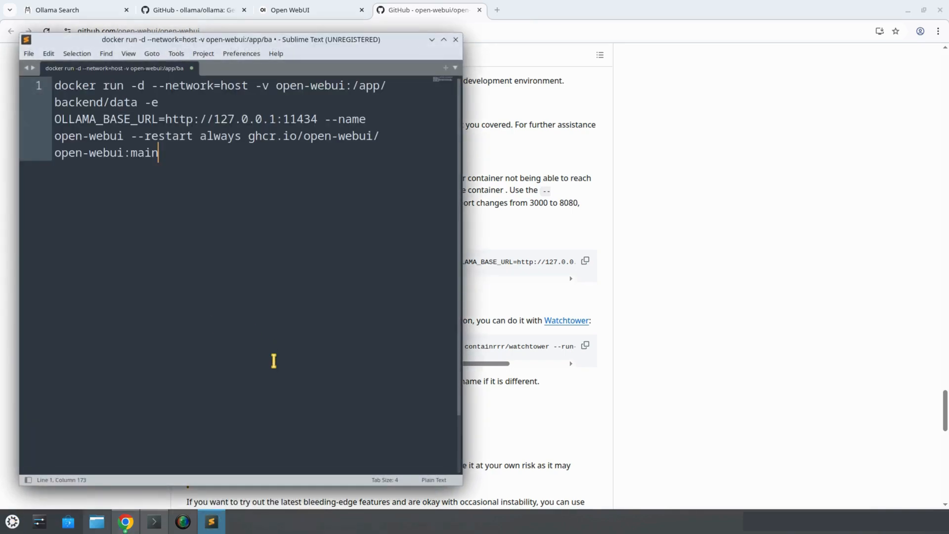
Step: Paste the host-network docker run command and write a docker-compose services block beneath it
{"action": "key", "text": "enter"}
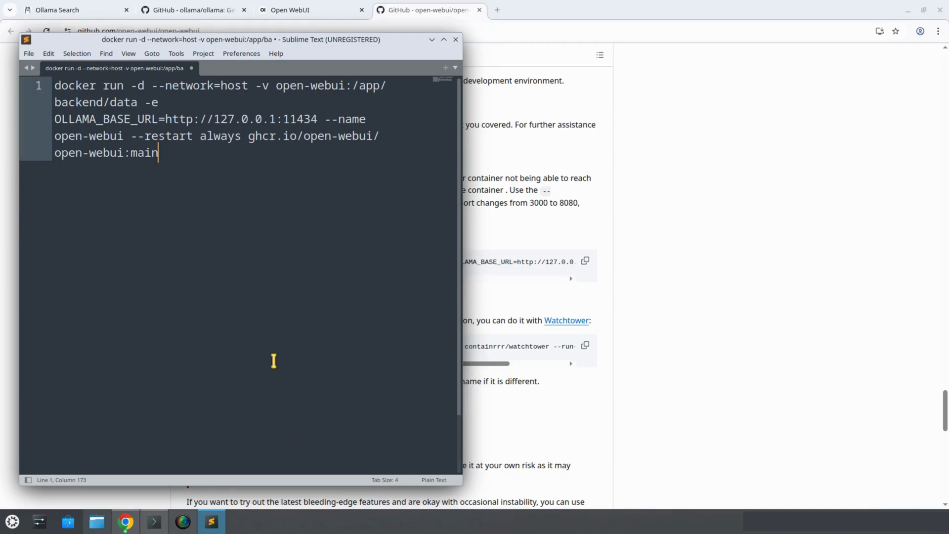
{"action": "key", "text": "Enter"}
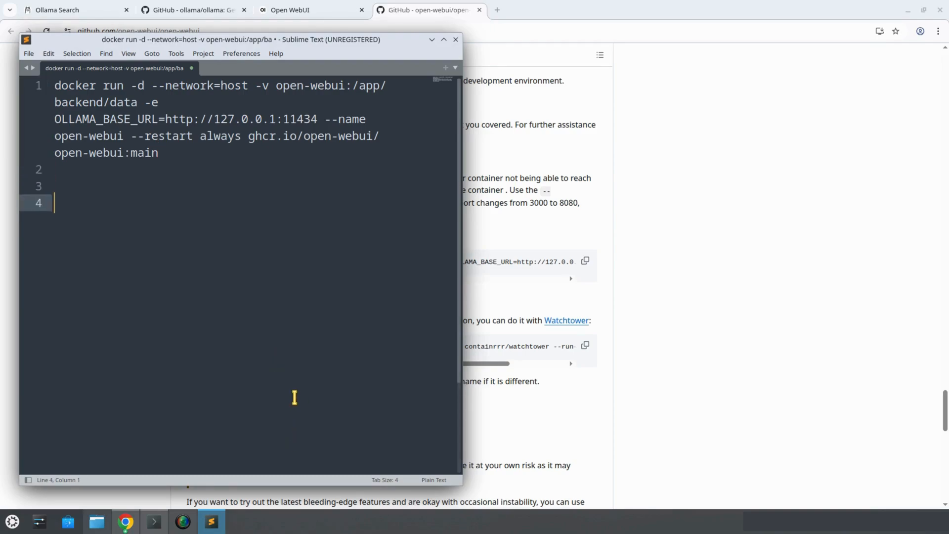
{"action": "type", "text": "services:"}
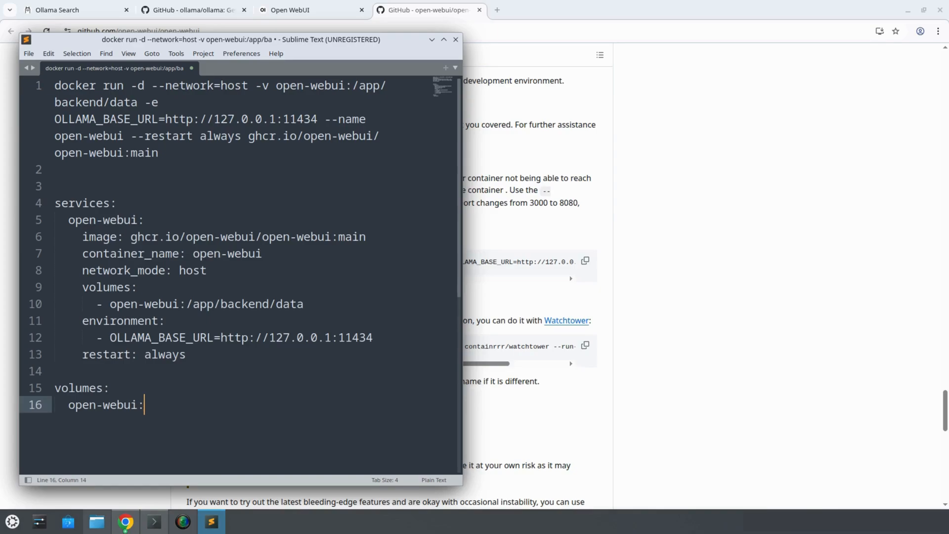
{"action": "mouse_move", "coordinate": [265, 345]}
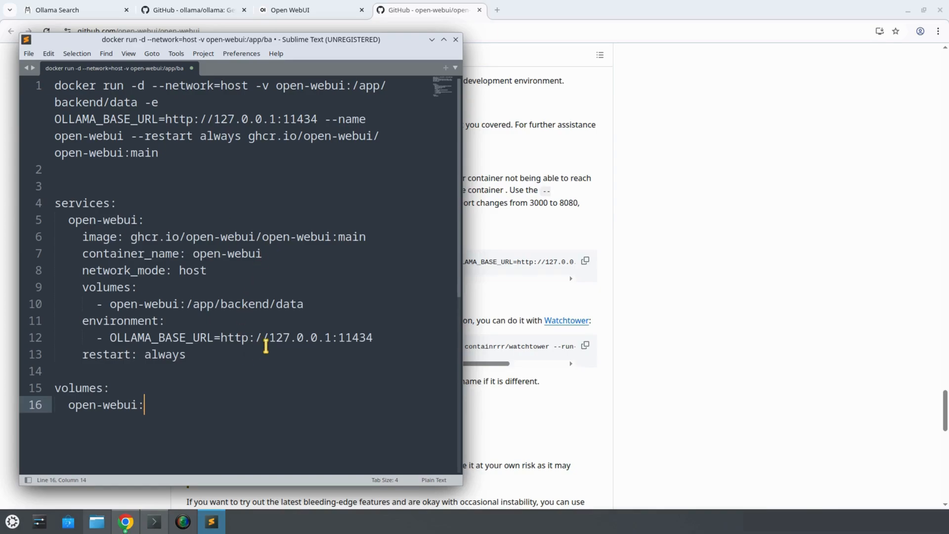
{"action": "mouse_move", "coordinate": [264, 372]}
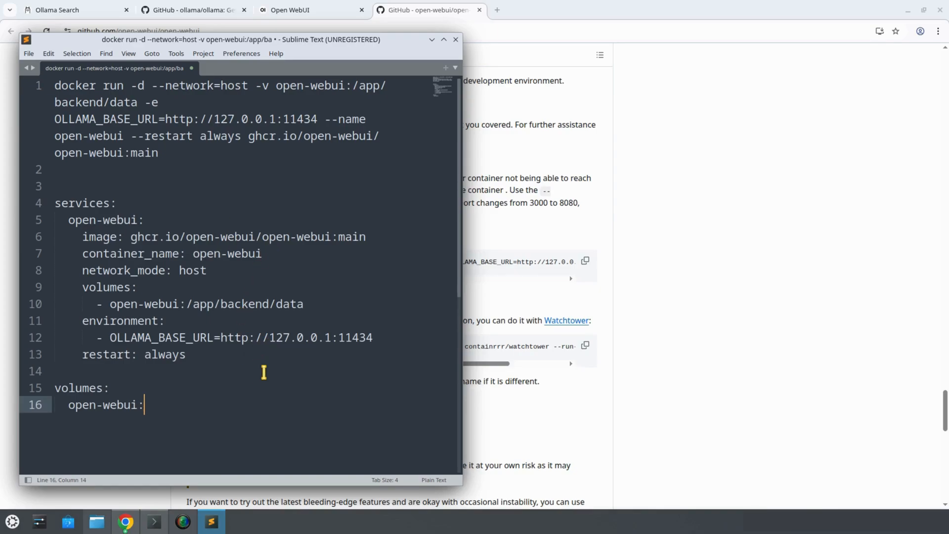
{"action": "double_click", "coordinate": [229, 253]}
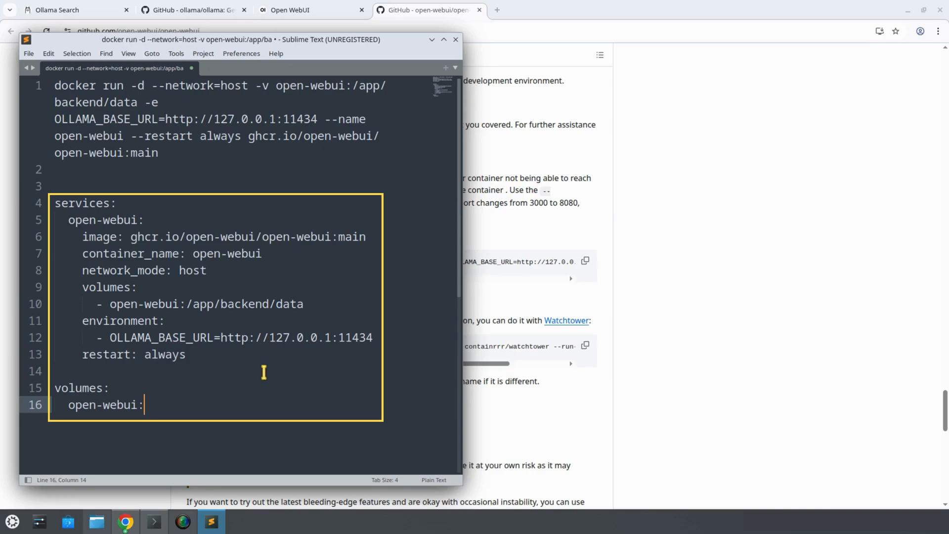
Step: Save the file as docker-compose.yml in Documents/dev/owui and delete the leftover docker run command
{"action": "key", "text": "ctrl+s"}
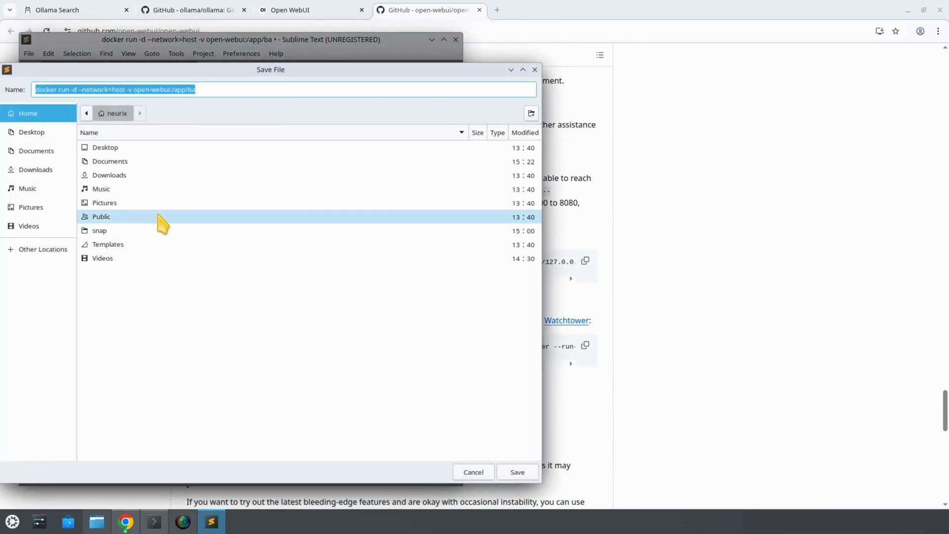
{"action": "double_click", "coordinate": [109, 161]}
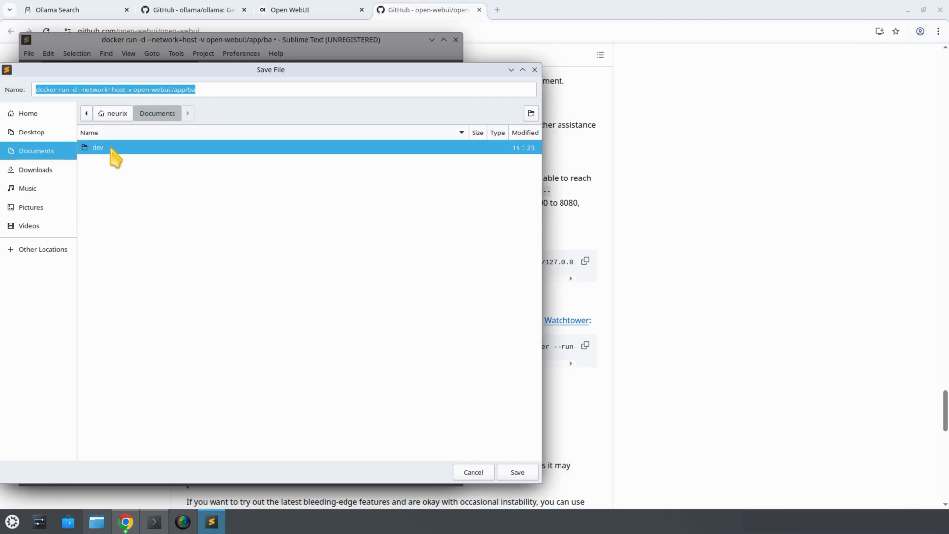
{"action": "double_click", "coordinate": [98, 147]}
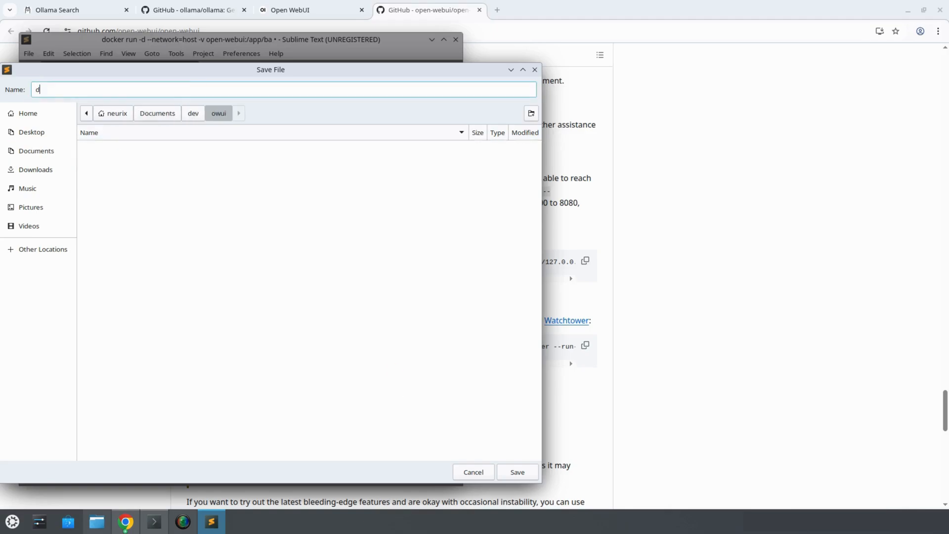
{"action": "type", "text": "ocker-compose.yml"}
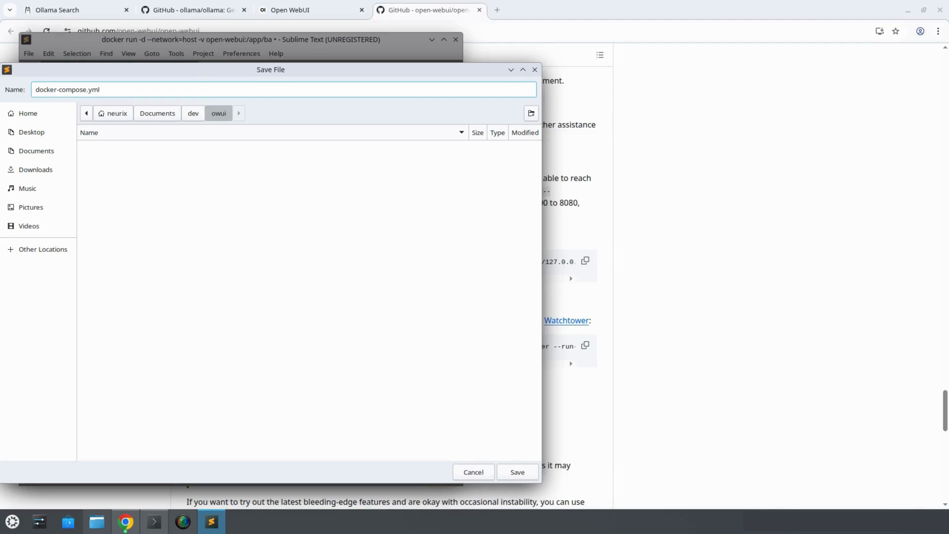
{"action": "left_click", "coordinate": [516, 471]}
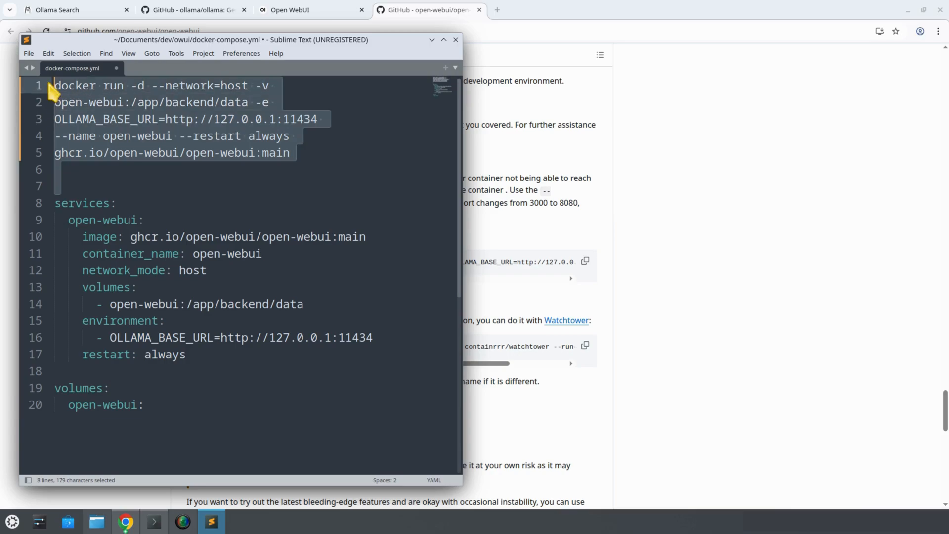
{"action": "key", "text": "Delete"}
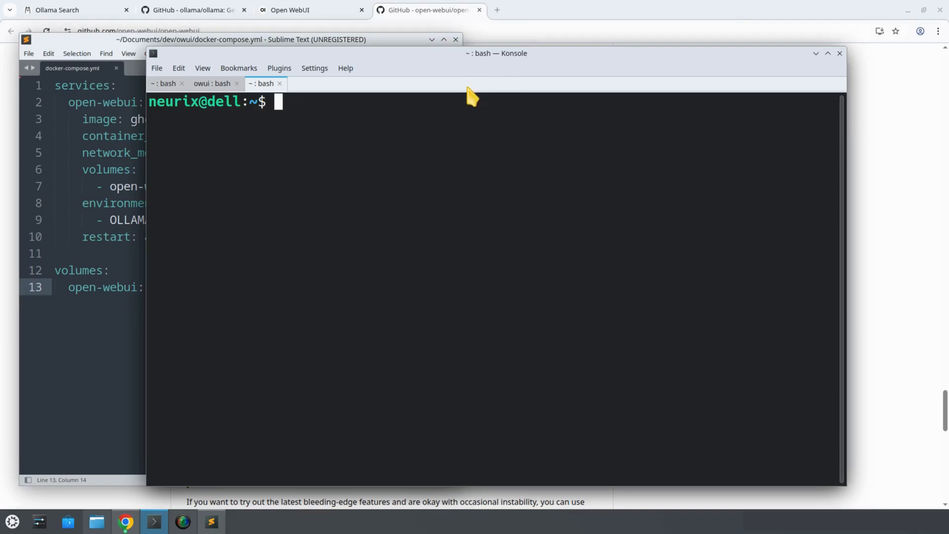
Step: In Documents/dev/owui, confirm docker-compose.yml exists and start Open WebUI with docker compose up -d
{"action": "type", "text": "cd"}
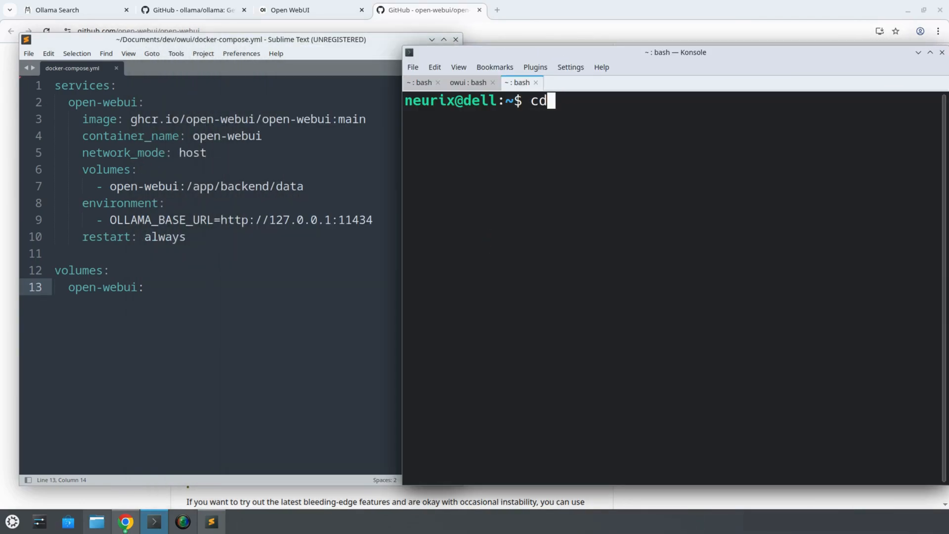
{"action": "type", "text": "Documents/dev/owui/"}
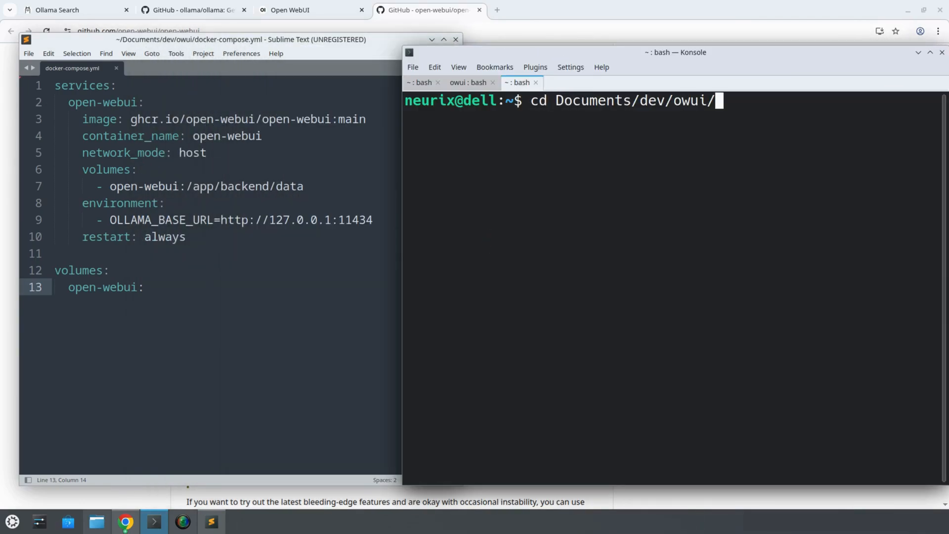
{"action": "type", "text": "ls"}
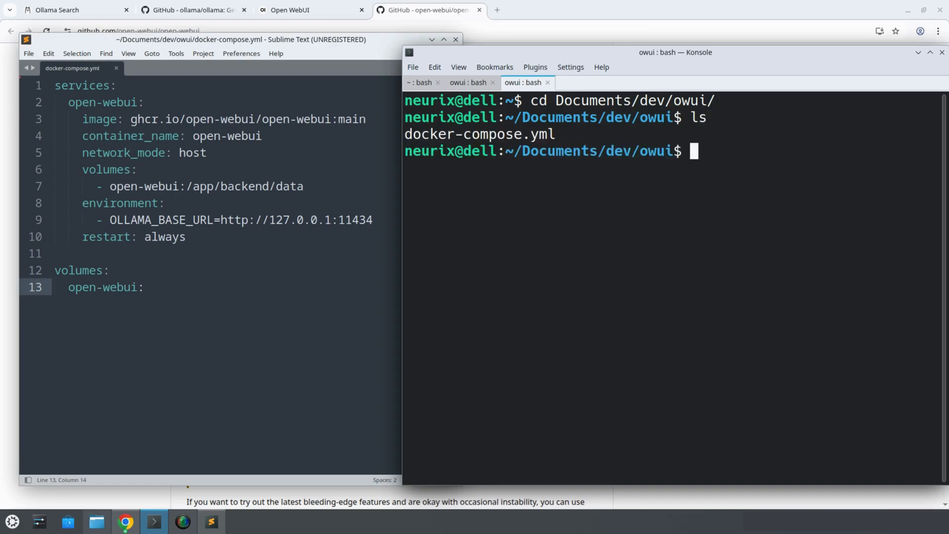
{"action": "type", "text": "docker compose up -d"}
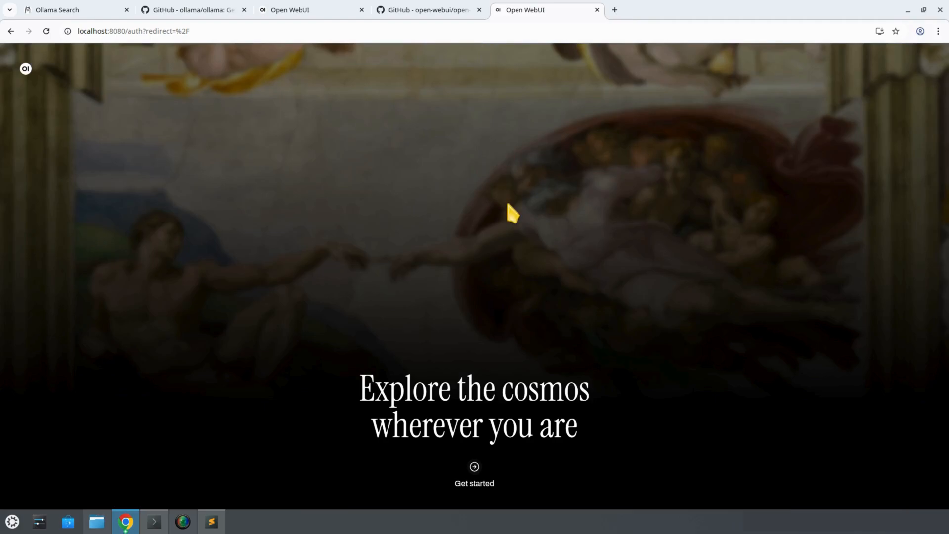
{"action": "mouse_move", "coordinate": [474, 474]}
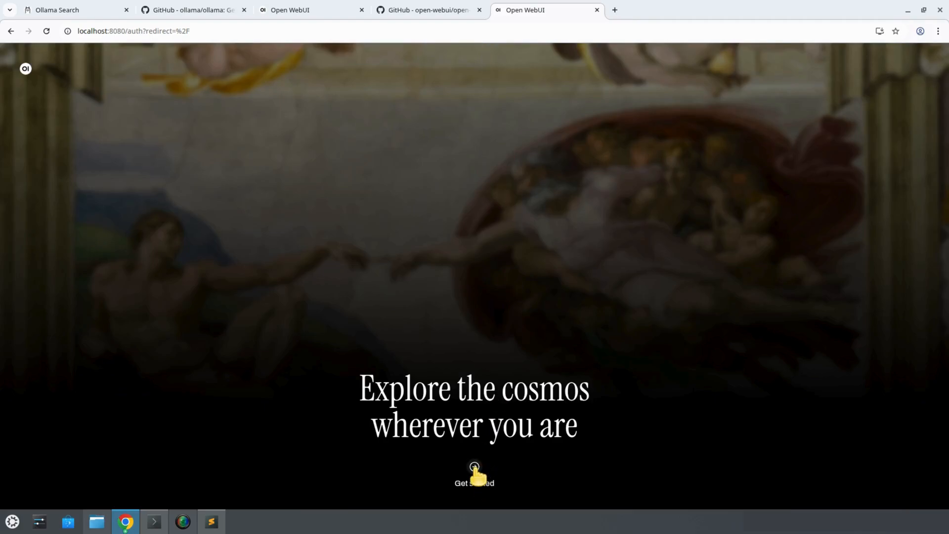
{"action": "left_click", "coordinate": [474, 482]}
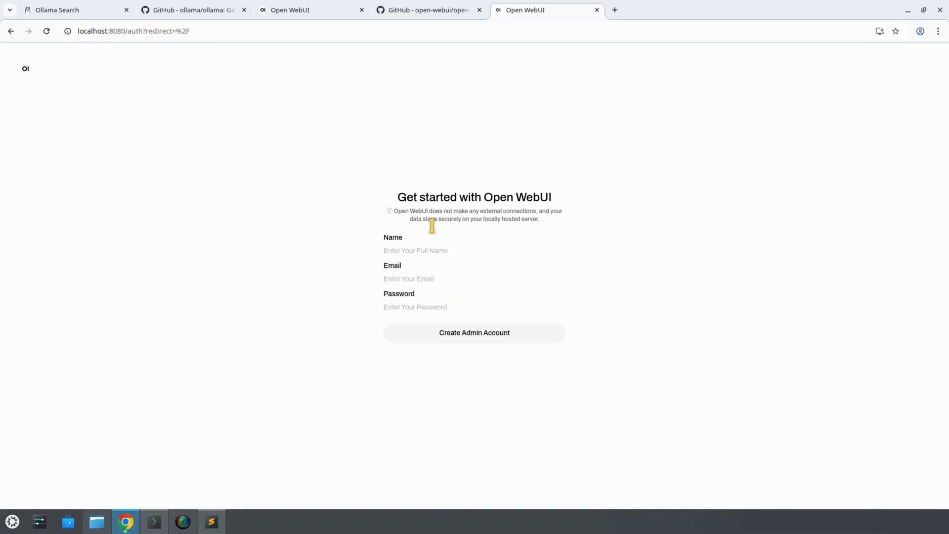
{"action": "mouse_move", "coordinate": [448, 240]}
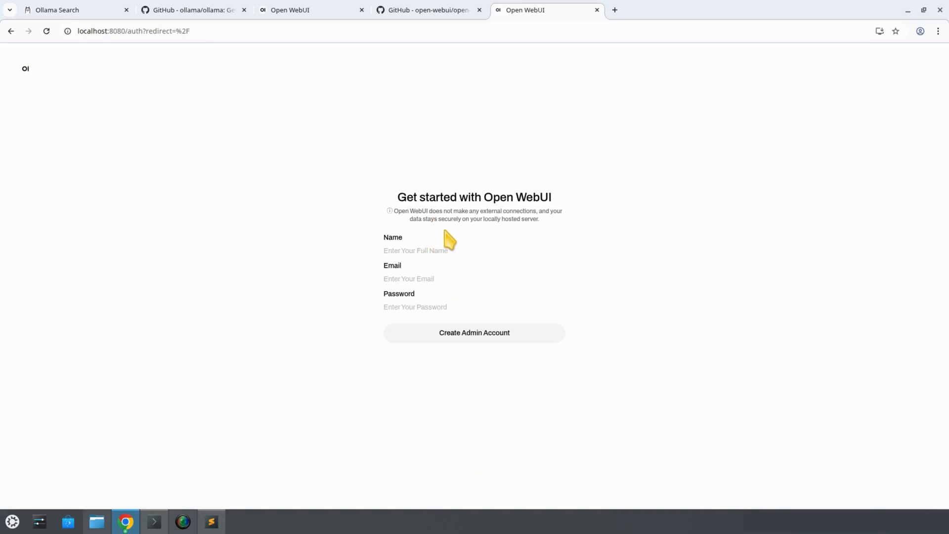
{"action": "mouse_move", "coordinate": [440, 254]}
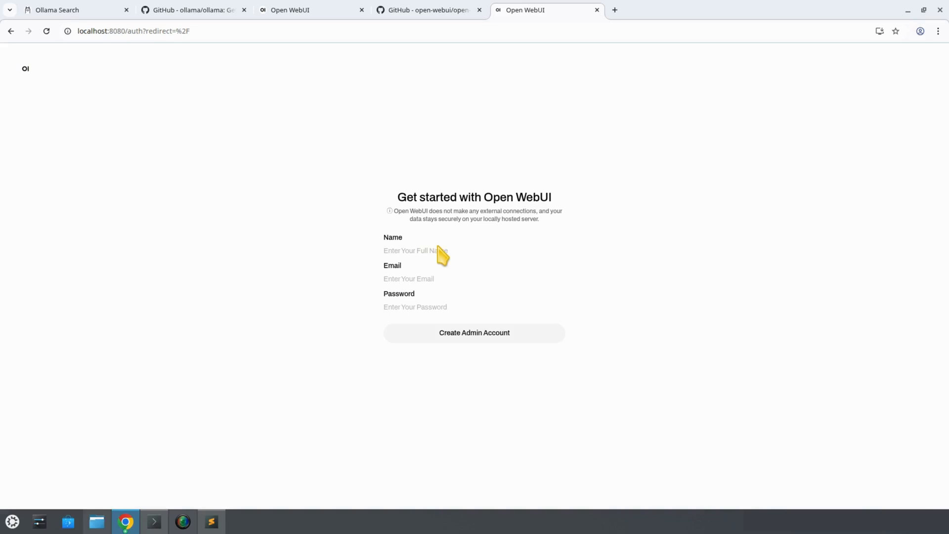
{"action": "mouse_move", "coordinate": [417, 256]}
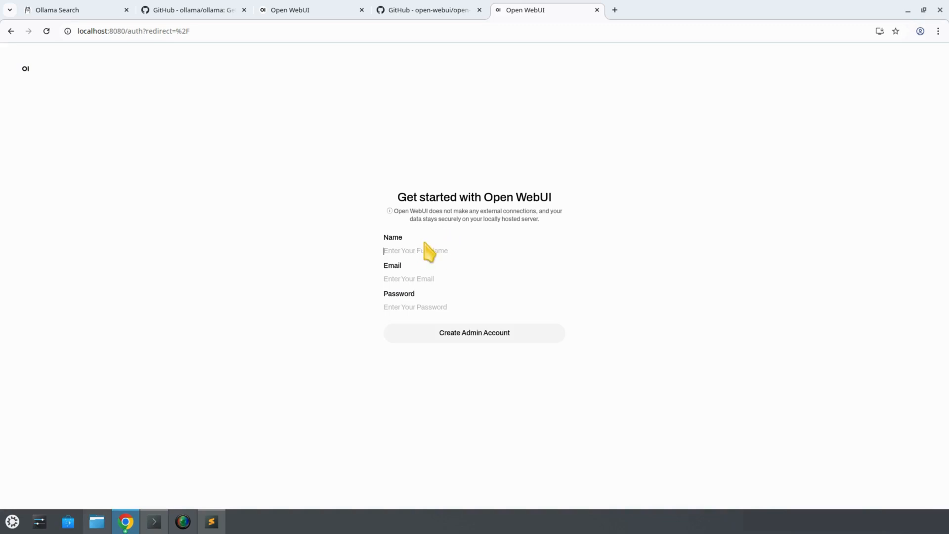
{"action": "mouse_move", "coordinate": [461, 250]}
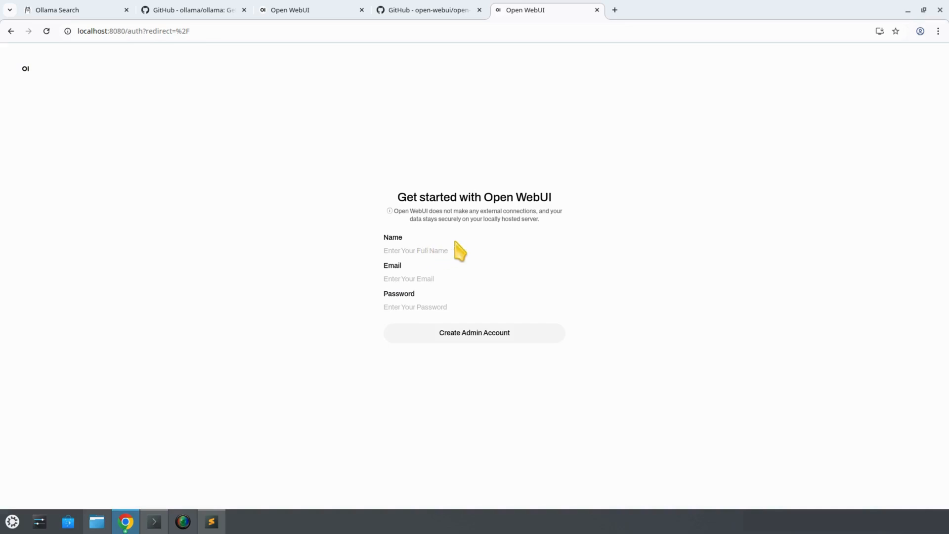
{"action": "type", "text": "neurix"}
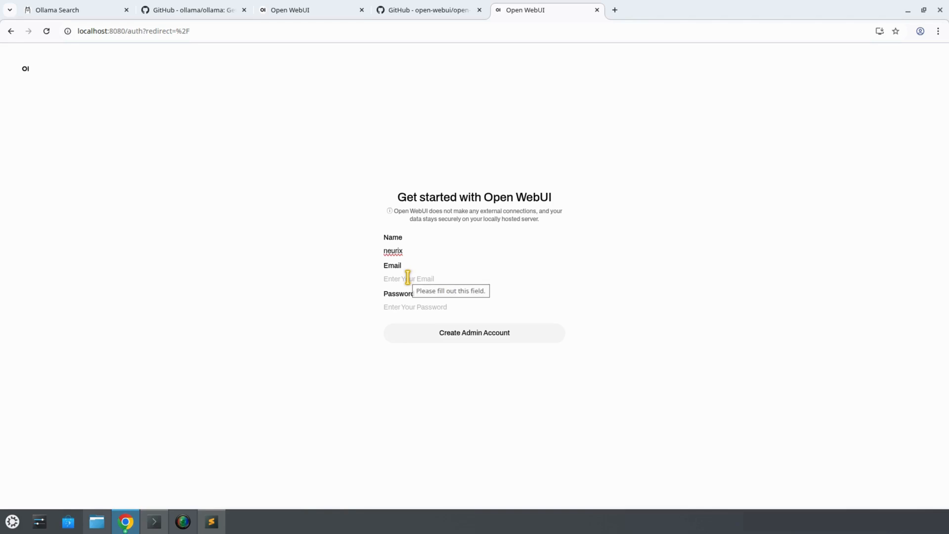
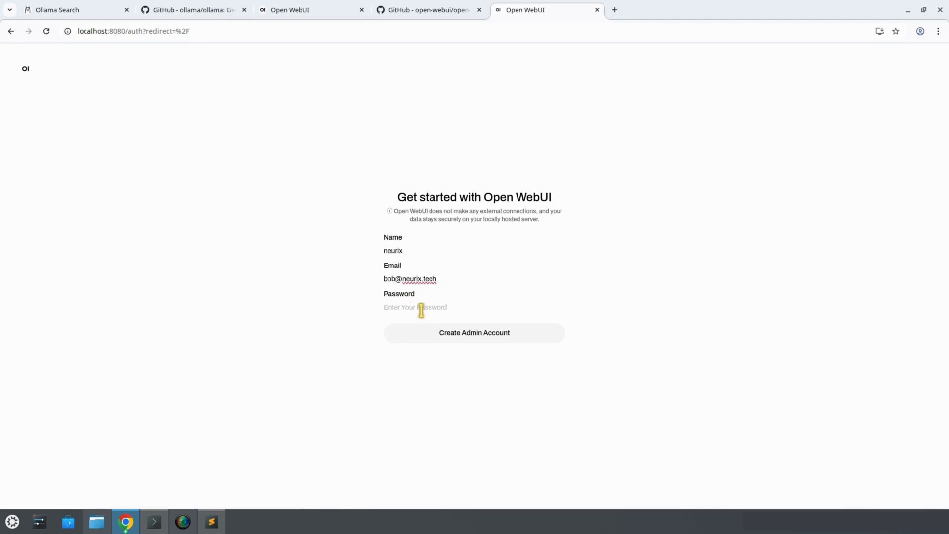
{"action": "mouse_move", "coordinate": [442, 307]}
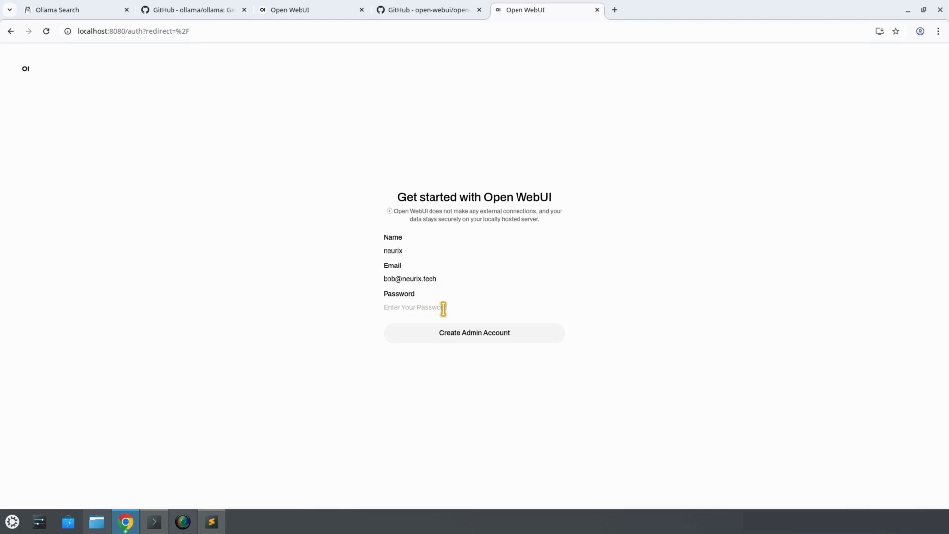
{"action": "type", "text": "•"}
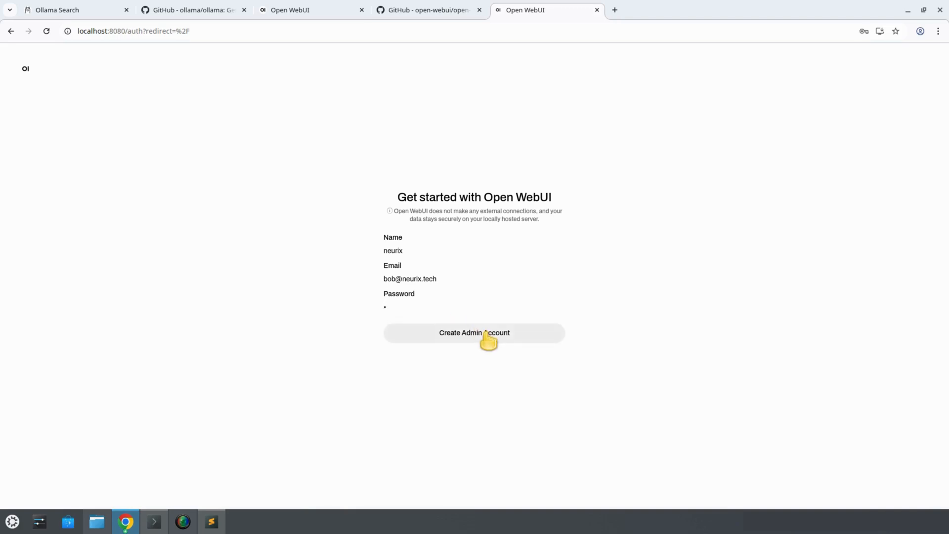
{"action": "left_click", "coordinate": [474, 332]}
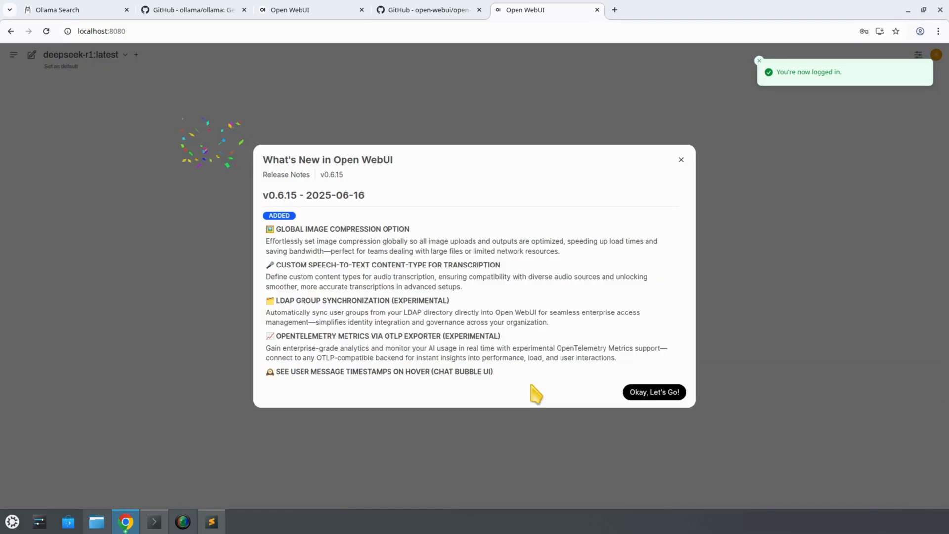
{"action": "mouse_move", "coordinate": [670, 354]}
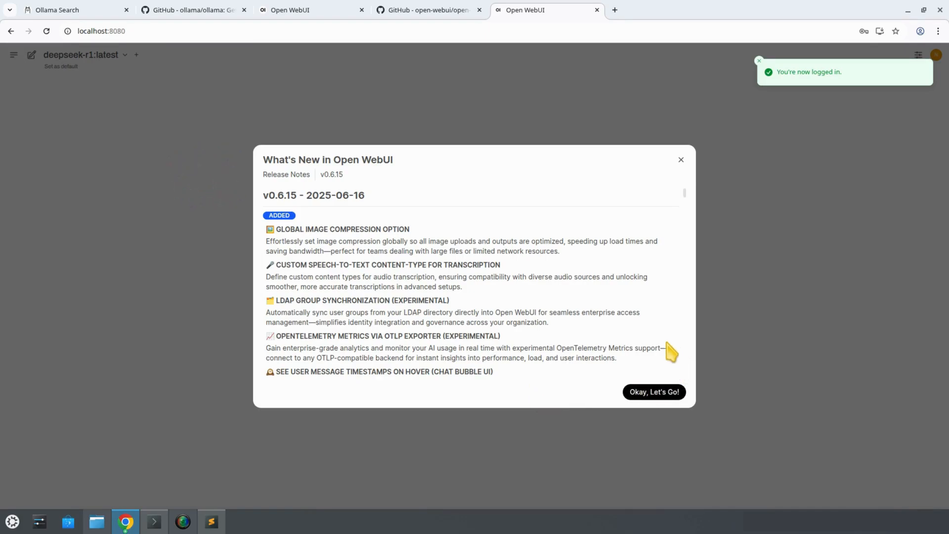
Step: Dismiss the release notes, switch the chat model to gemma3:latest, and bring Konsole forward
{"action": "left_click", "coordinate": [654, 392]}
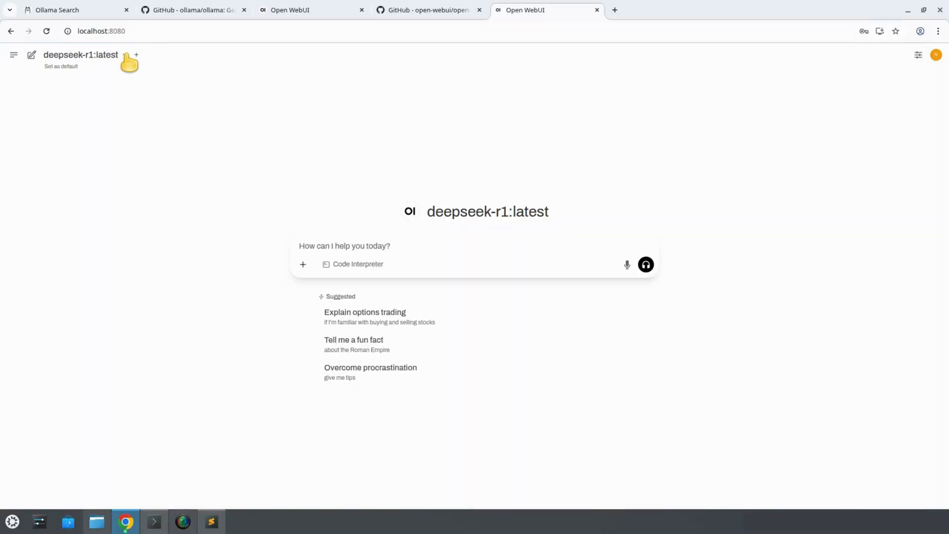
{"action": "left_click", "coordinate": [81, 54]}
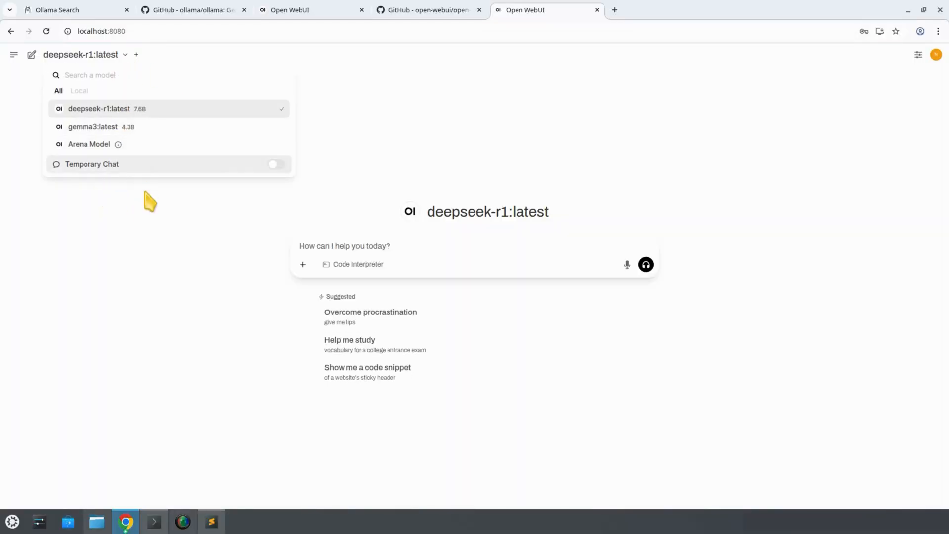
{"action": "mouse_move", "coordinate": [158, 213]}
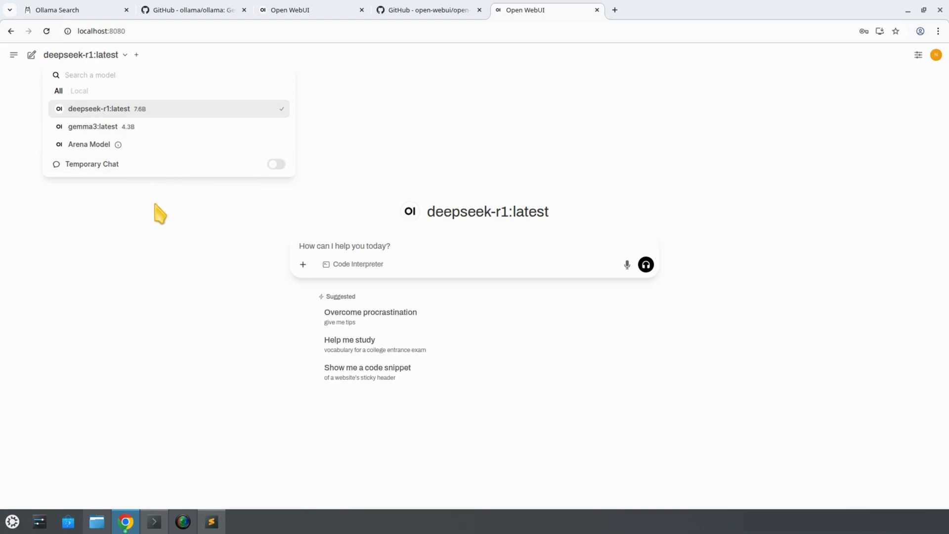
{"action": "left_click", "coordinate": [94, 127]}
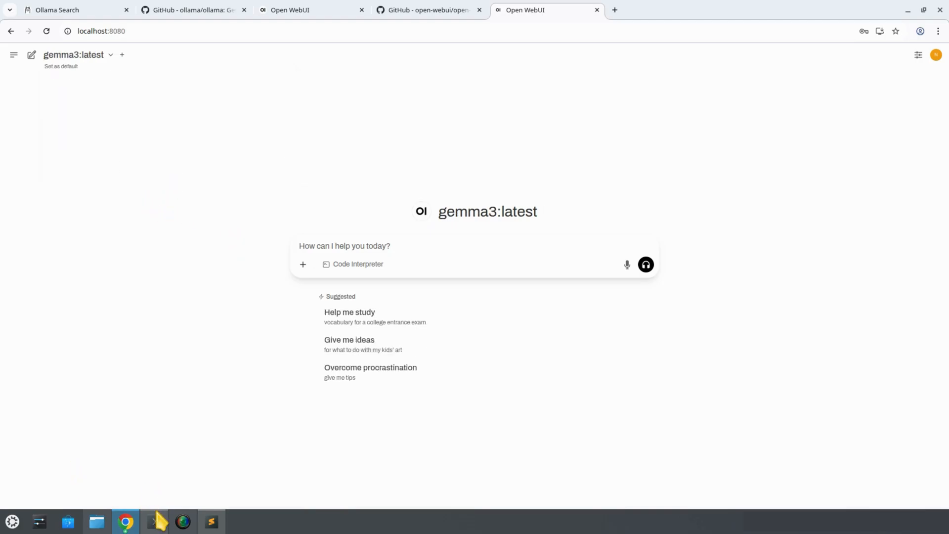
{"action": "left_click", "coordinate": [153, 521]}
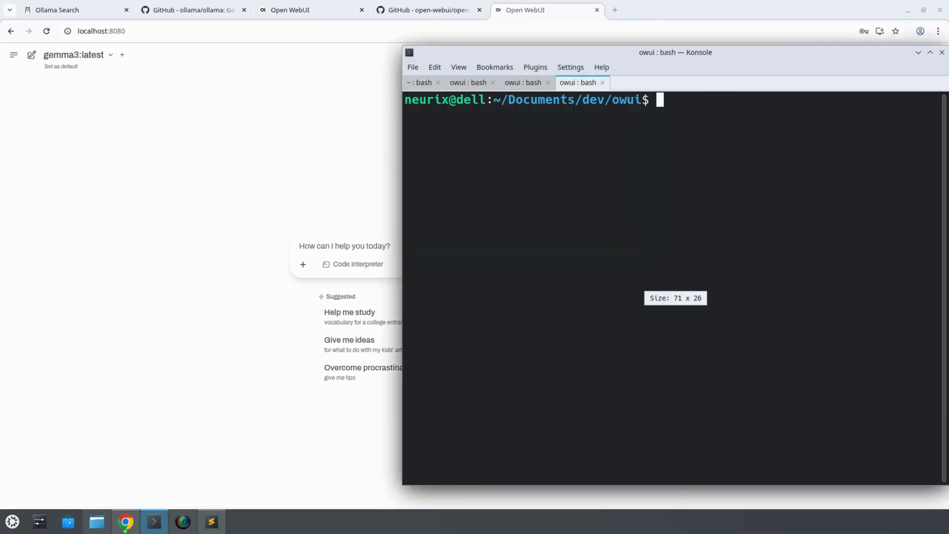
Step: Run ollama list, showing deepseek-r1:latest and gemma3:latest installed
{"action": "type", "text": "ollama list"}
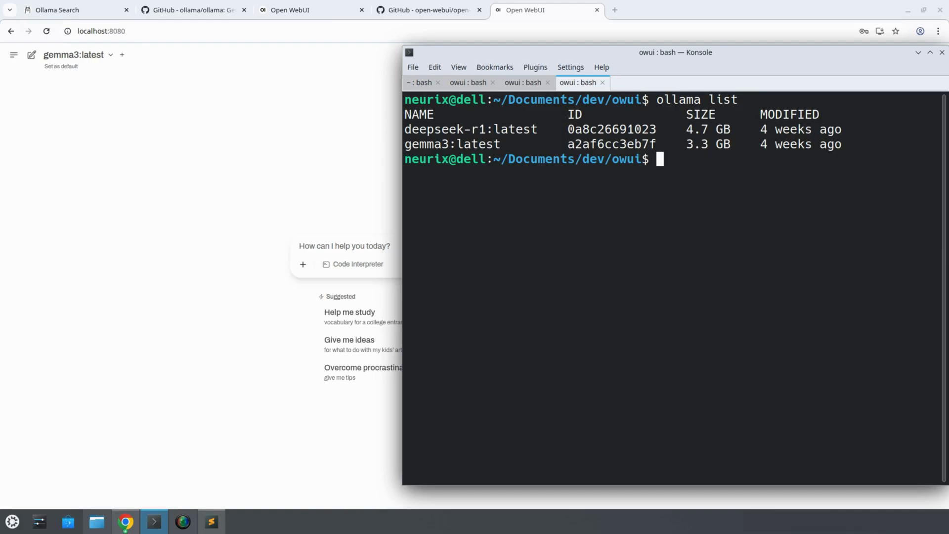
{"action": "mouse_move", "coordinate": [478, 247]}
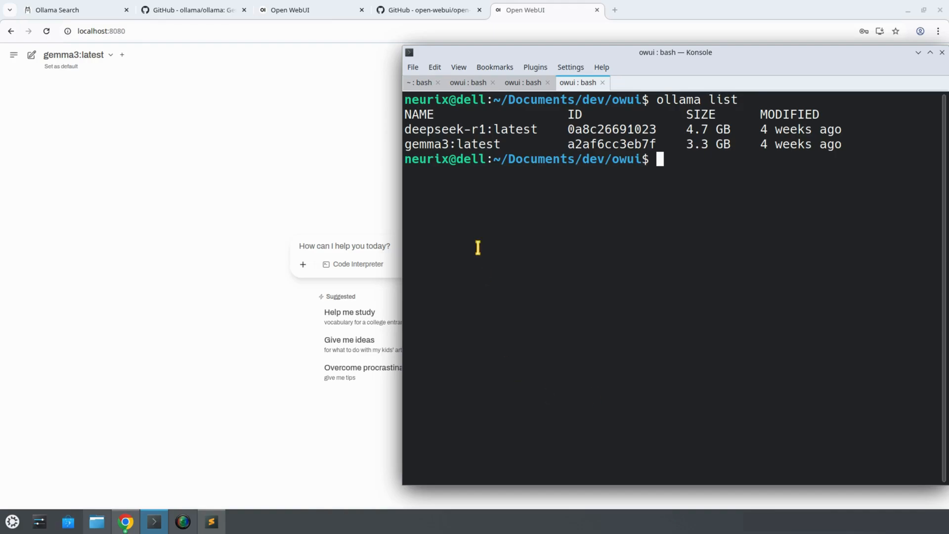
Step: Ask gemma3:latest 'Which is the capital of Spain' and receive the answer Madrid
{"action": "left_click", "coordinate": [72, 54]}
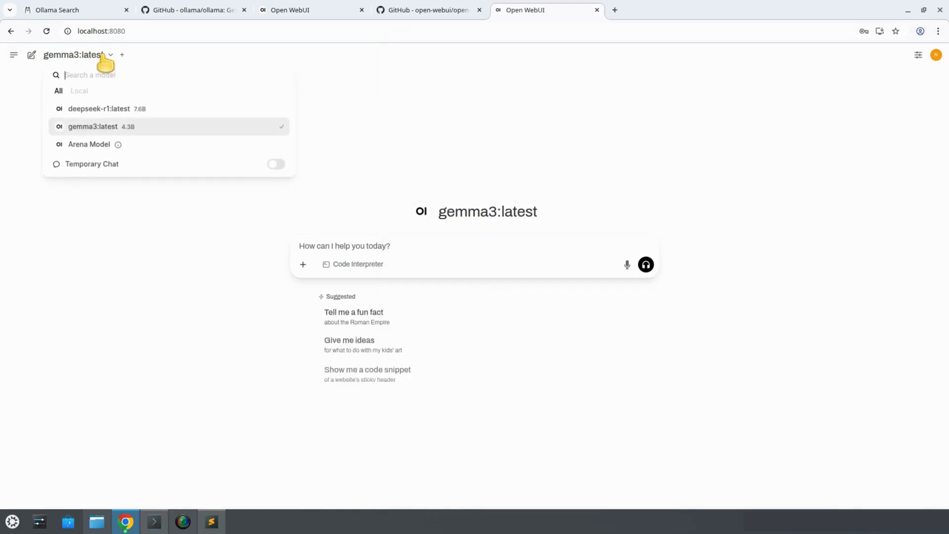
{"action": "mouse_move", "coordinate": [129, 127]}
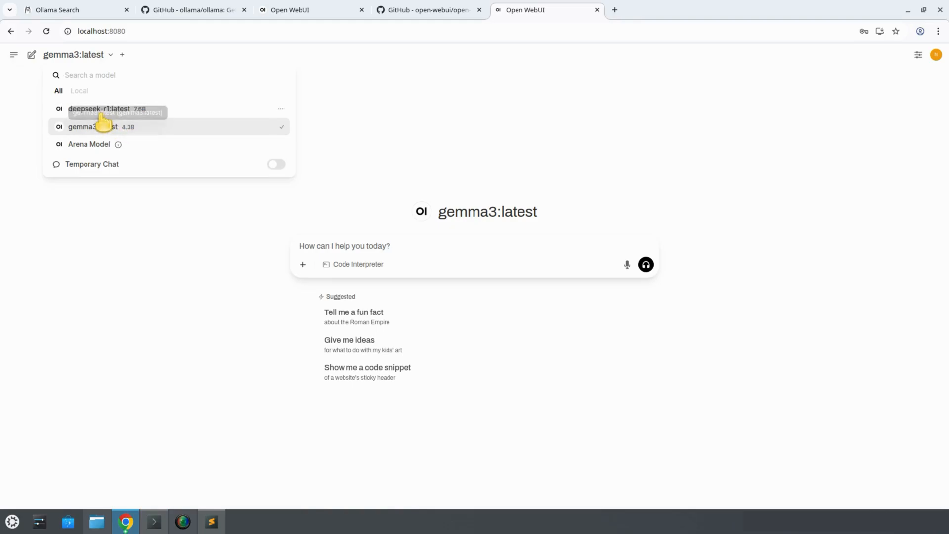
{"action": "type", "text": "H"}
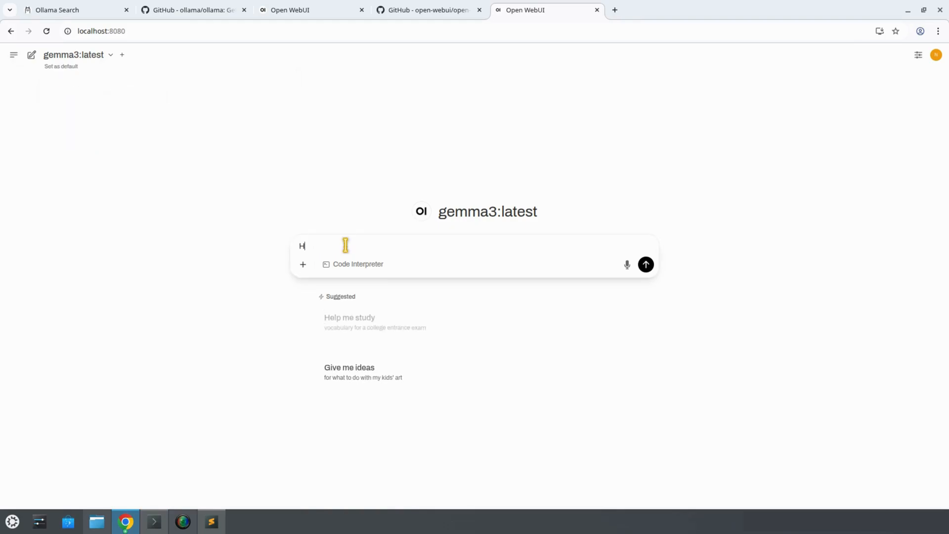
{"action": "type", "text": "Which is"}
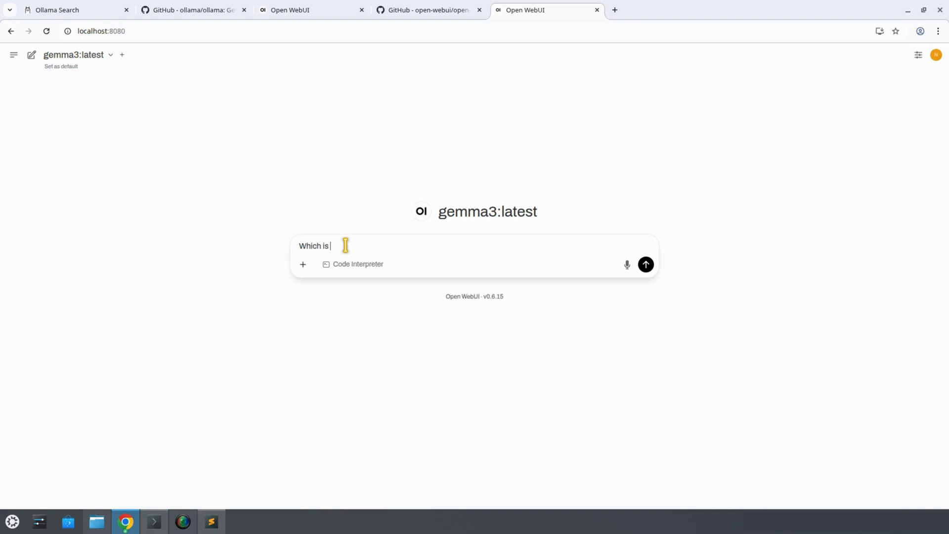
{"action": "type", "text": "the capital"}
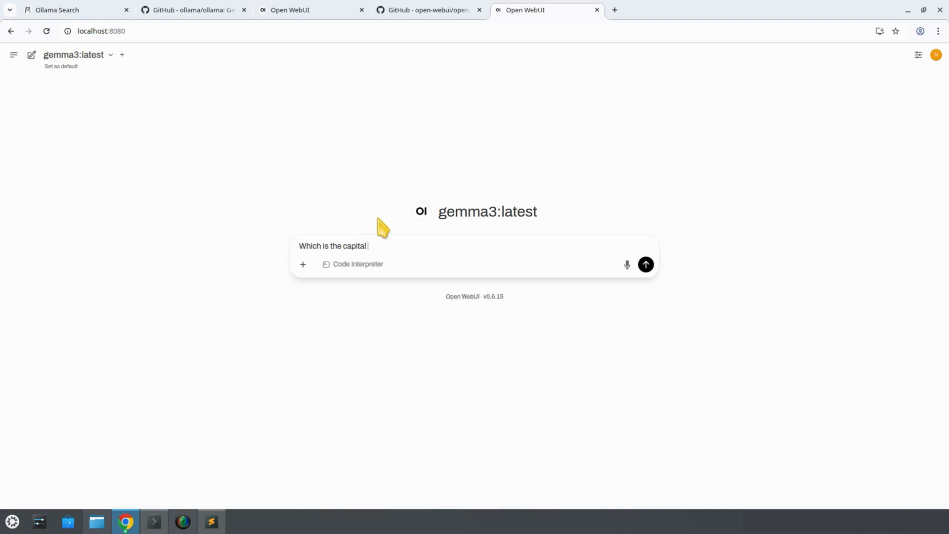
{"action": "type", "text": "of Spain"}
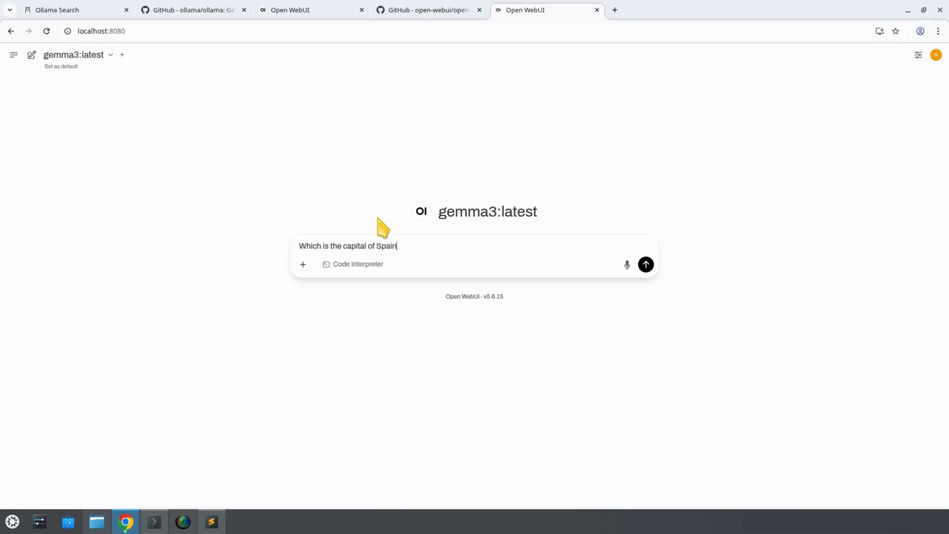
{"action": "left_click", "coordinate": [645, 264]}
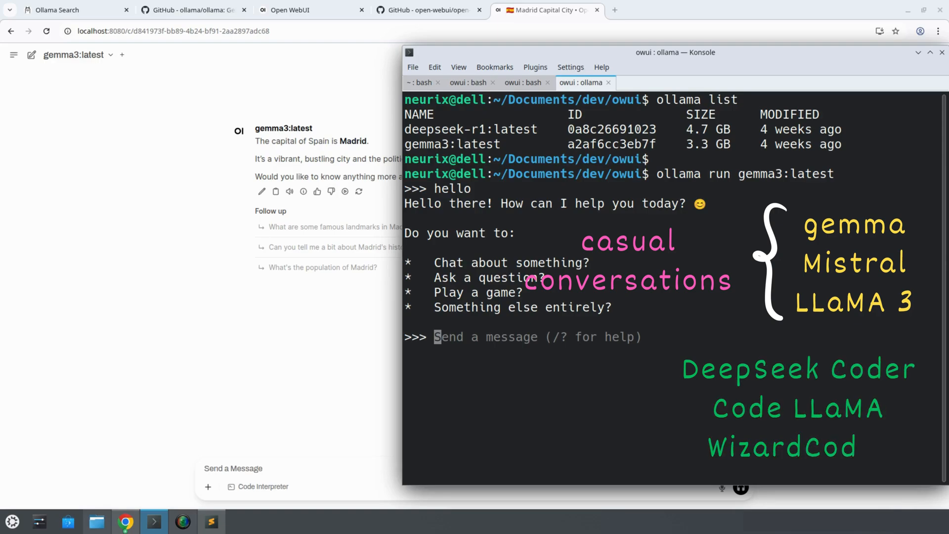
{"action": "type", "text": "er"}
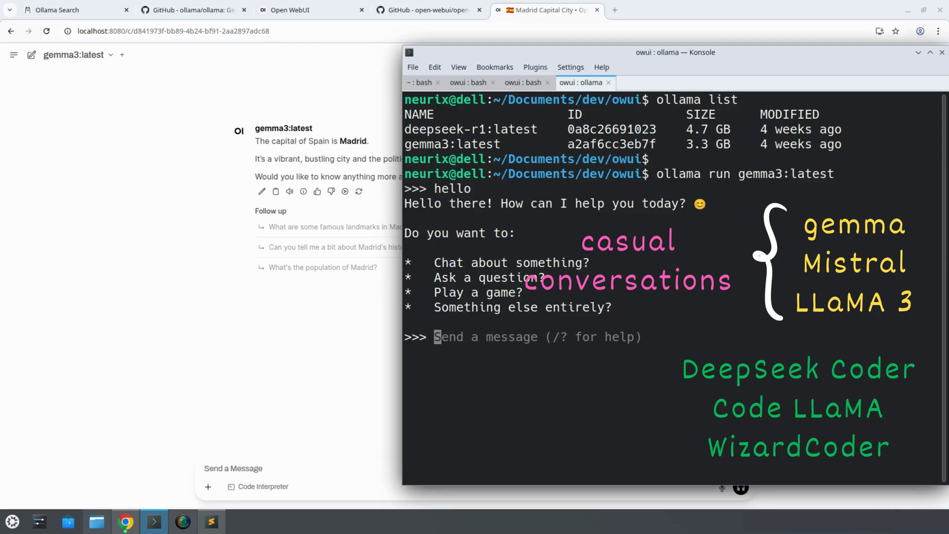